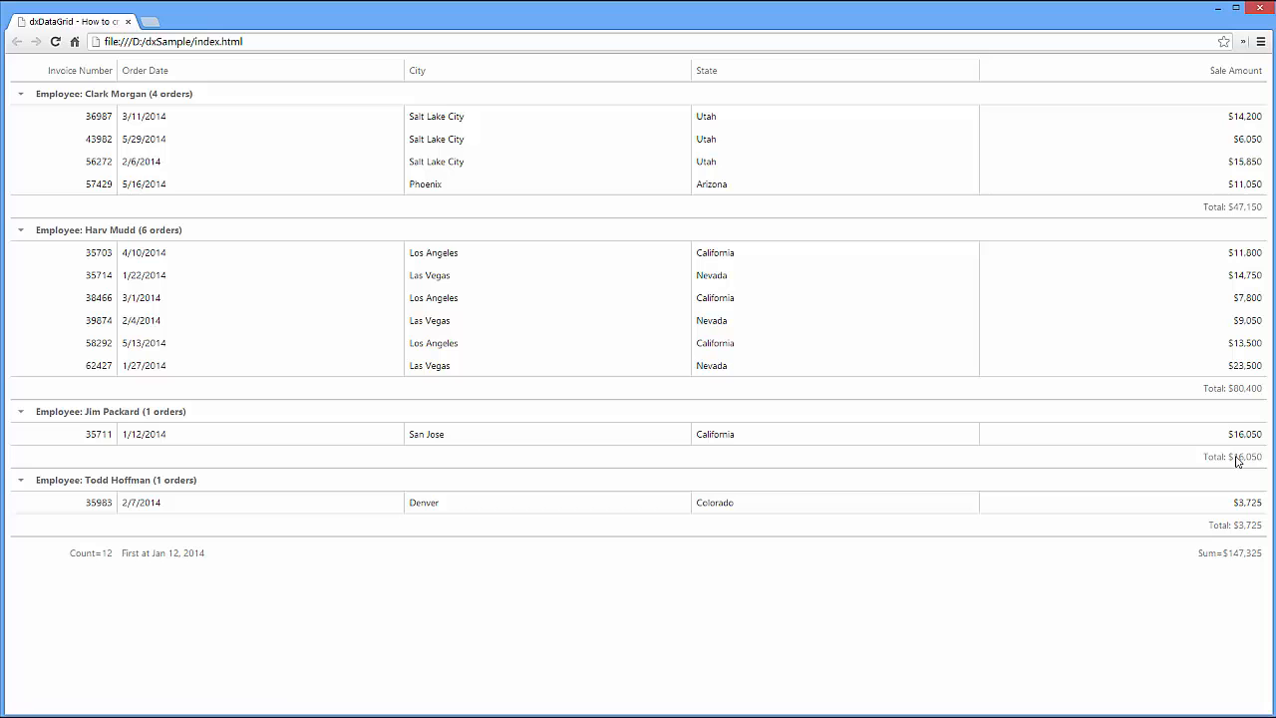
{"action": "mouse_move", "coordinate": [143, 570]}
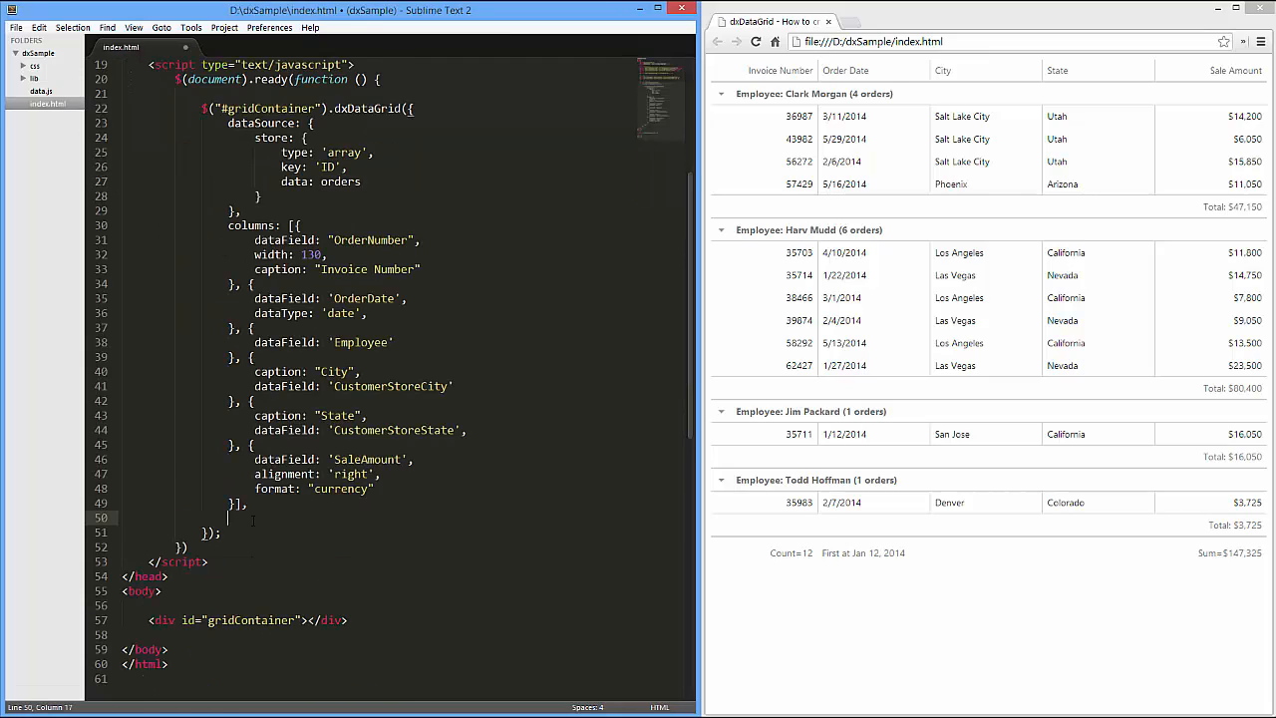
Add a summary object with an empty totalItems array to the dxDataGrid options.
{"action": "type", "text": "summary:"}
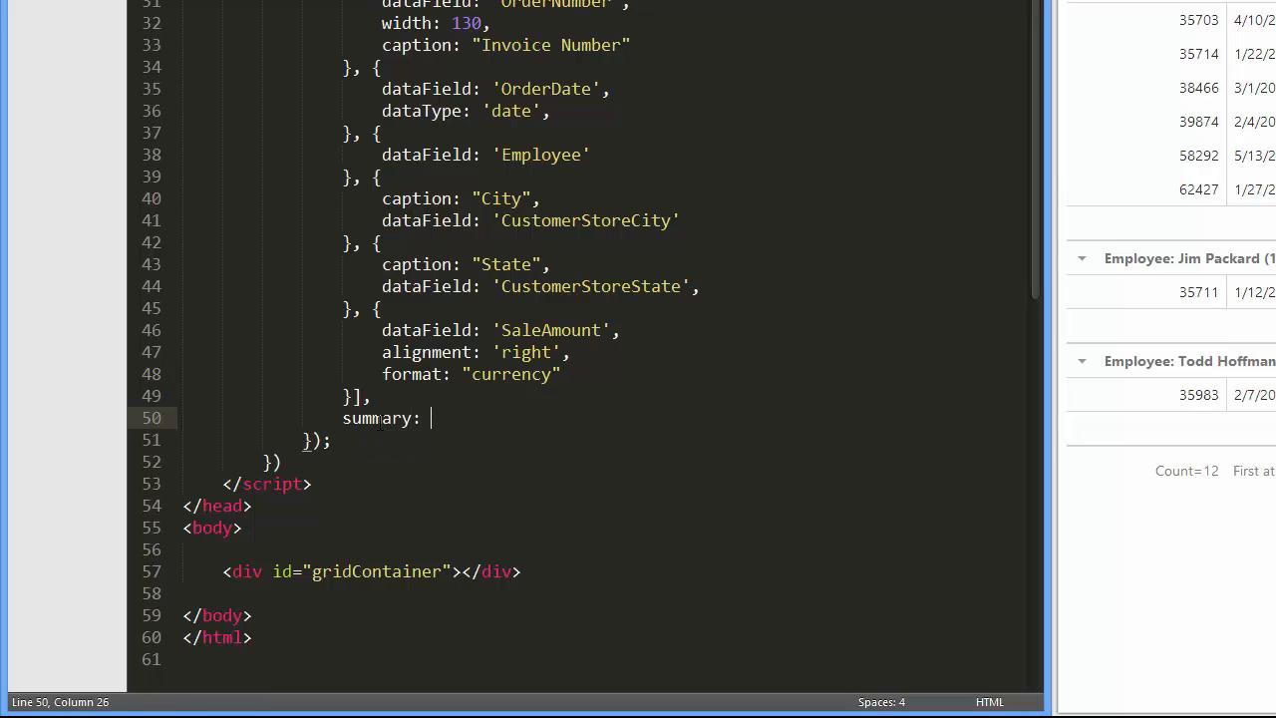
{"action": "type", "text": "{"}
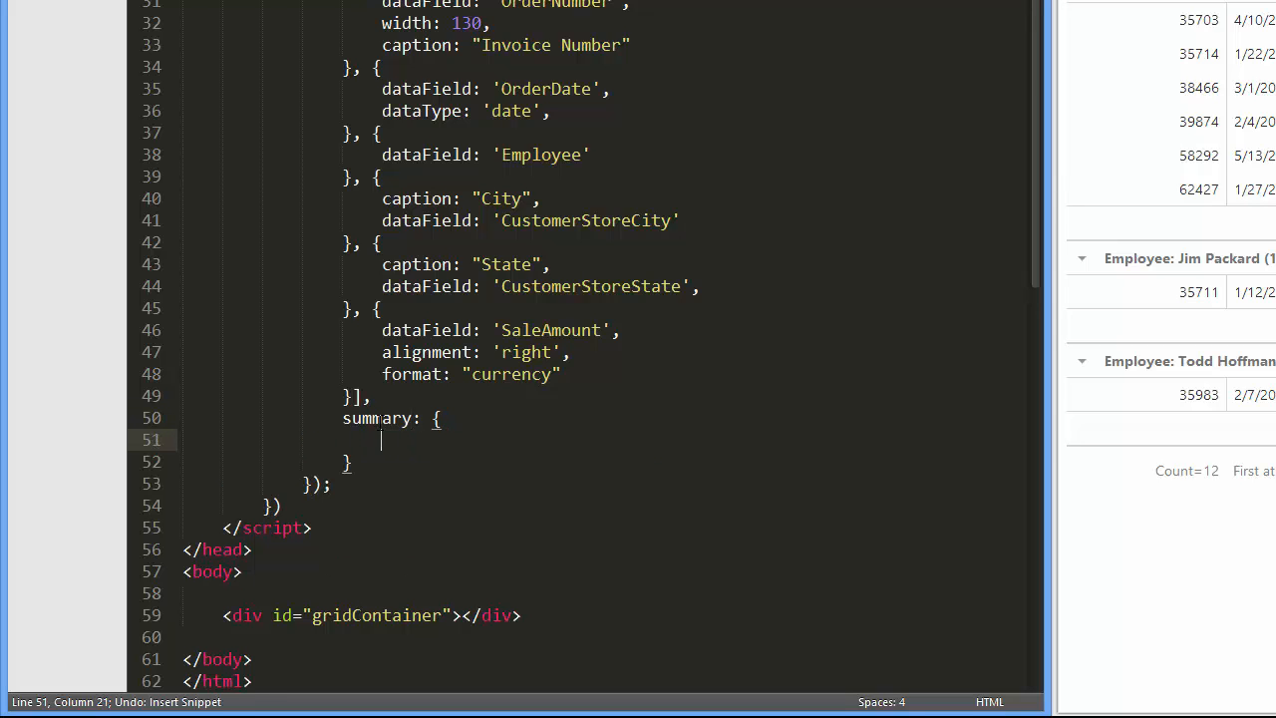
{"action": "type", "text": "t"}
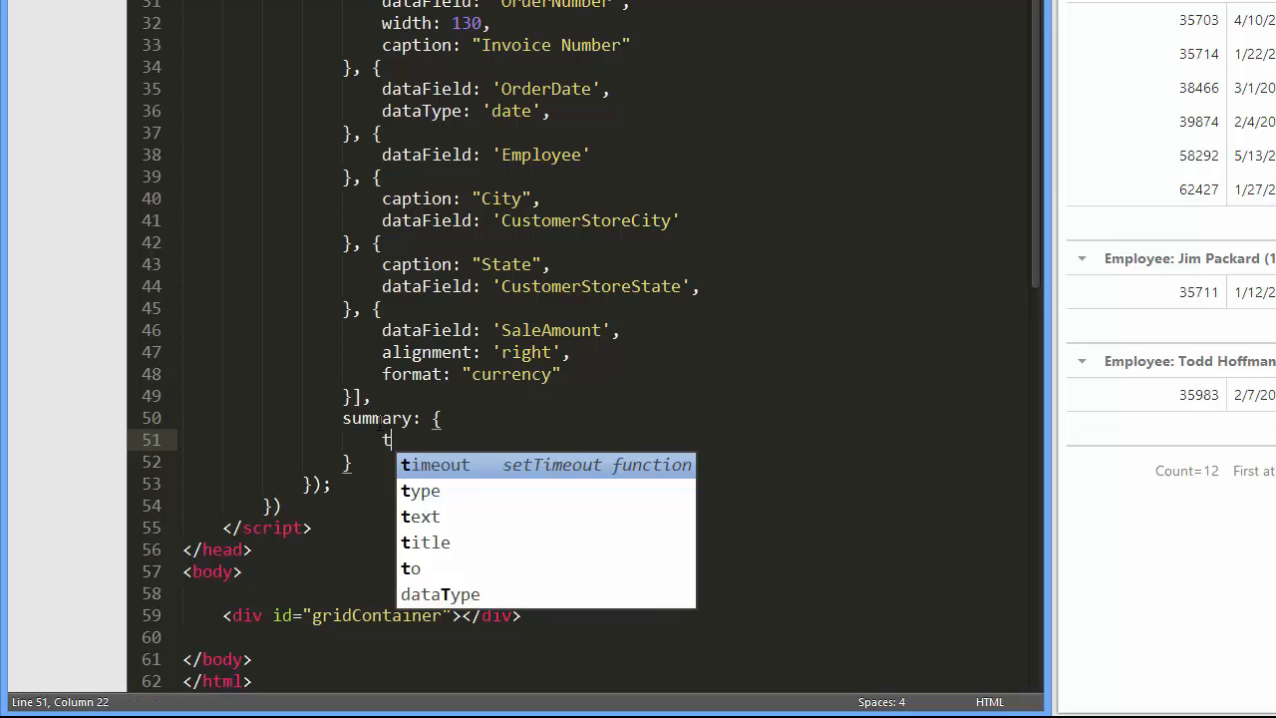
{"action": "type", "text": "otalItems"}
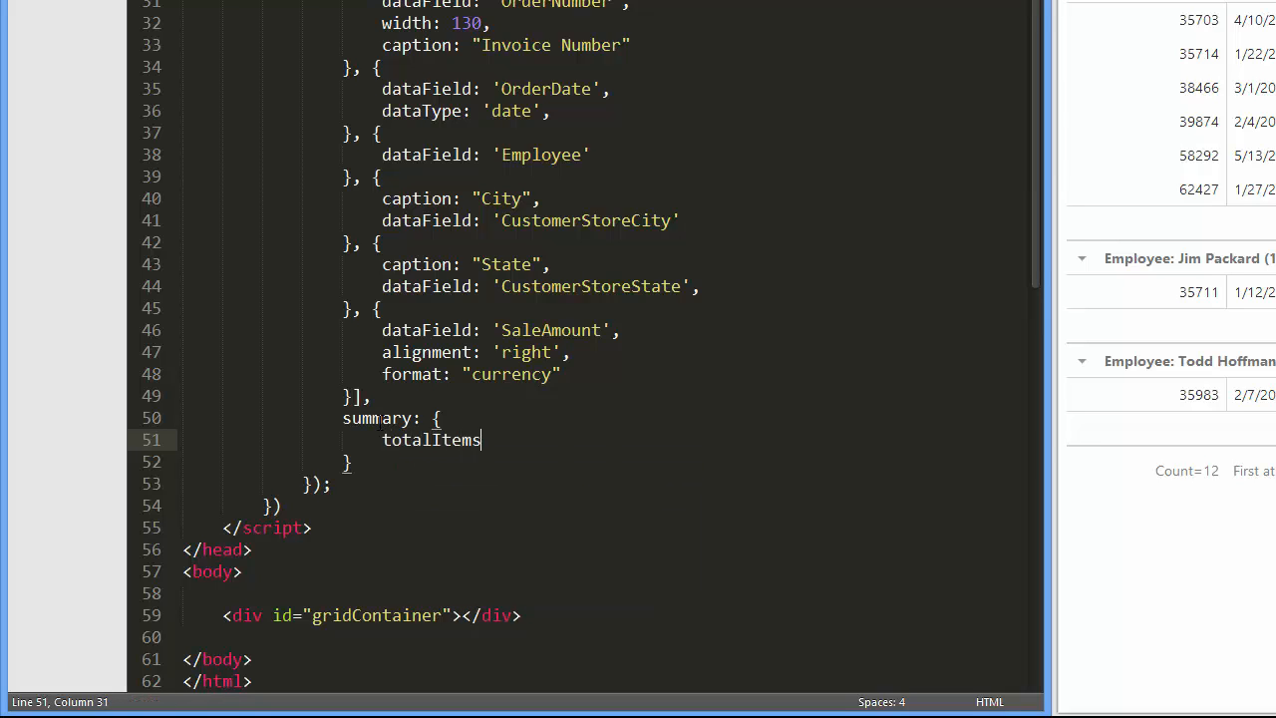
{"action": "type", "text": ": [{}]"}
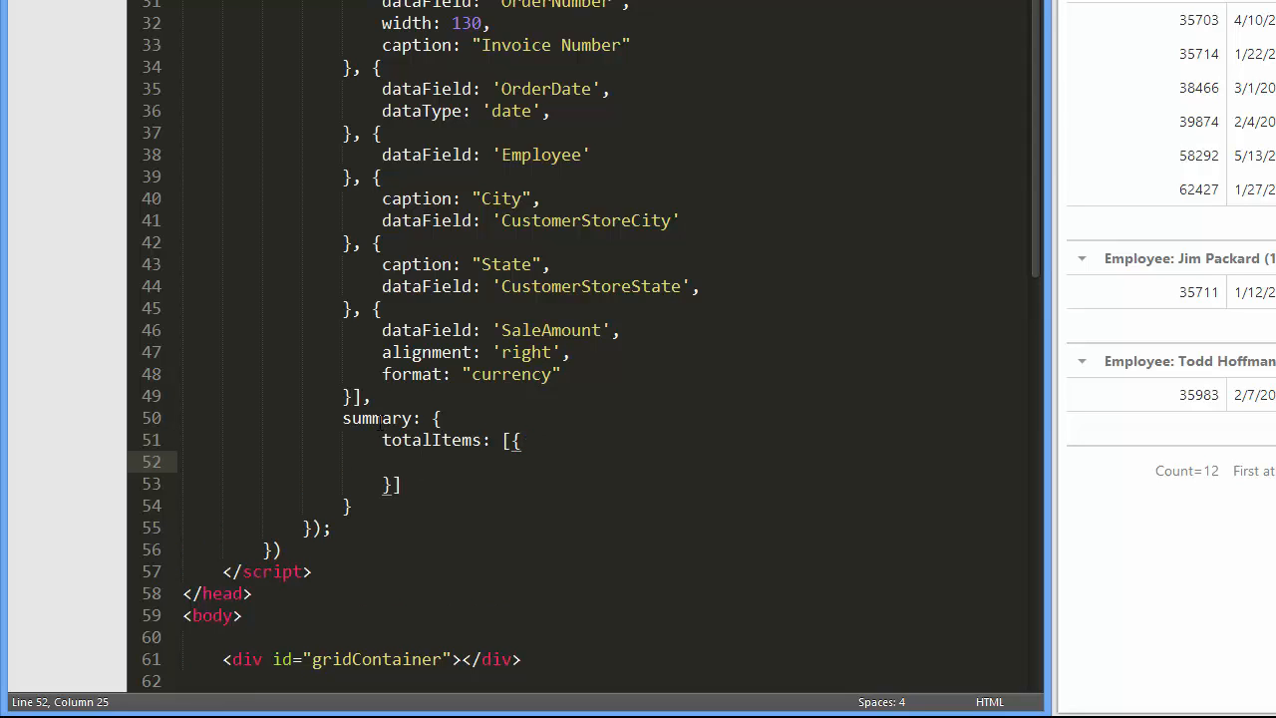
Fill the total item with column "SaleAmount" and summaryType "sum".
{"action": "type", "text": "column: \"SaleAmount"}
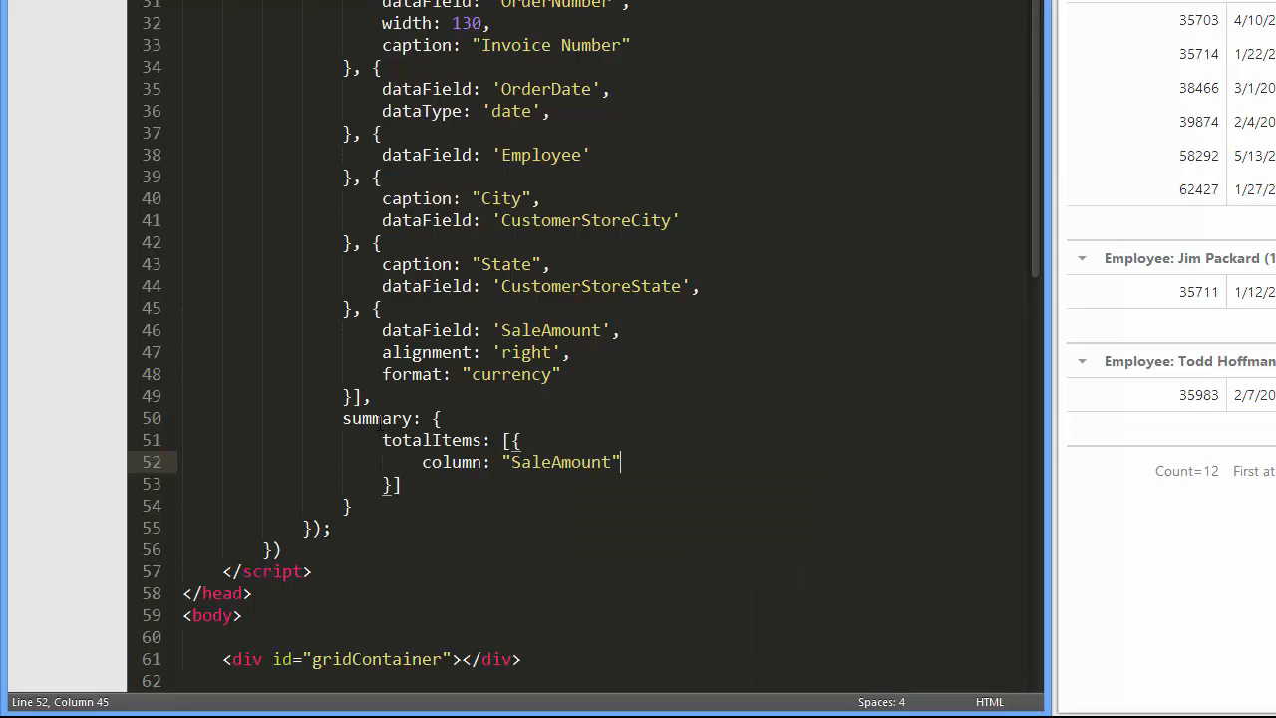
{"action": "key", "text": "Enter"}
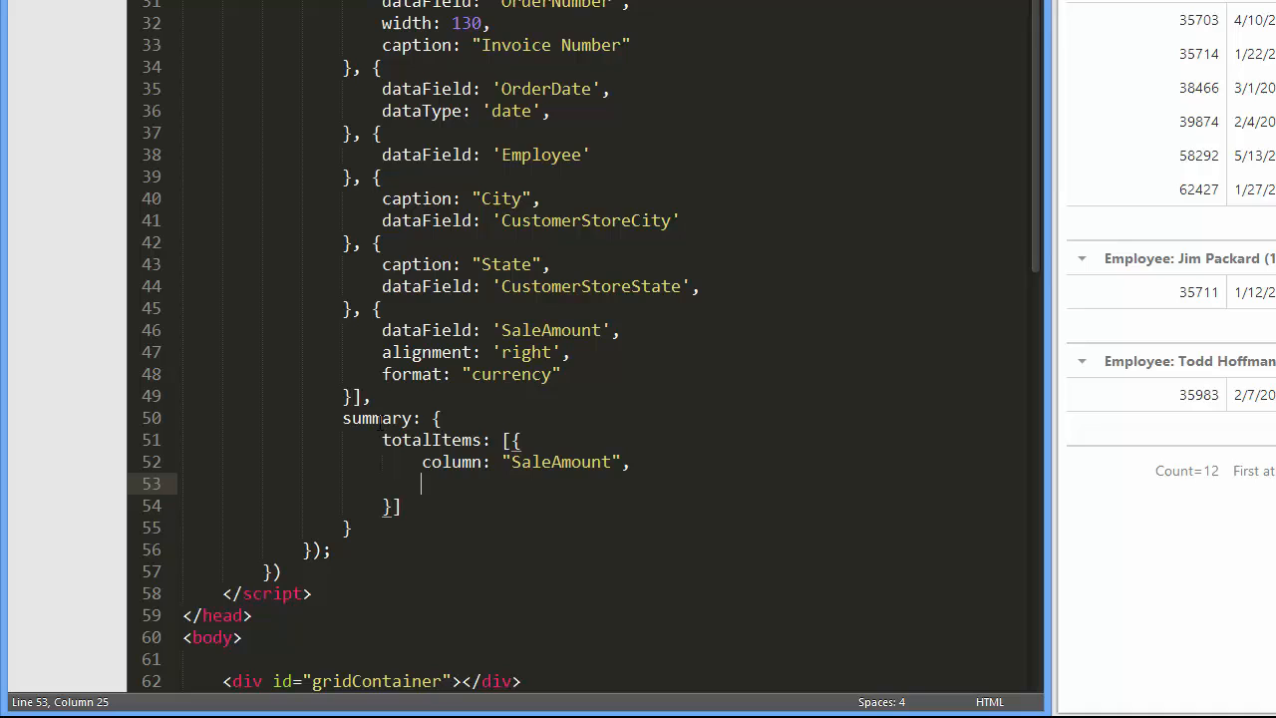
{"action": "type", "text": "summaryT"}
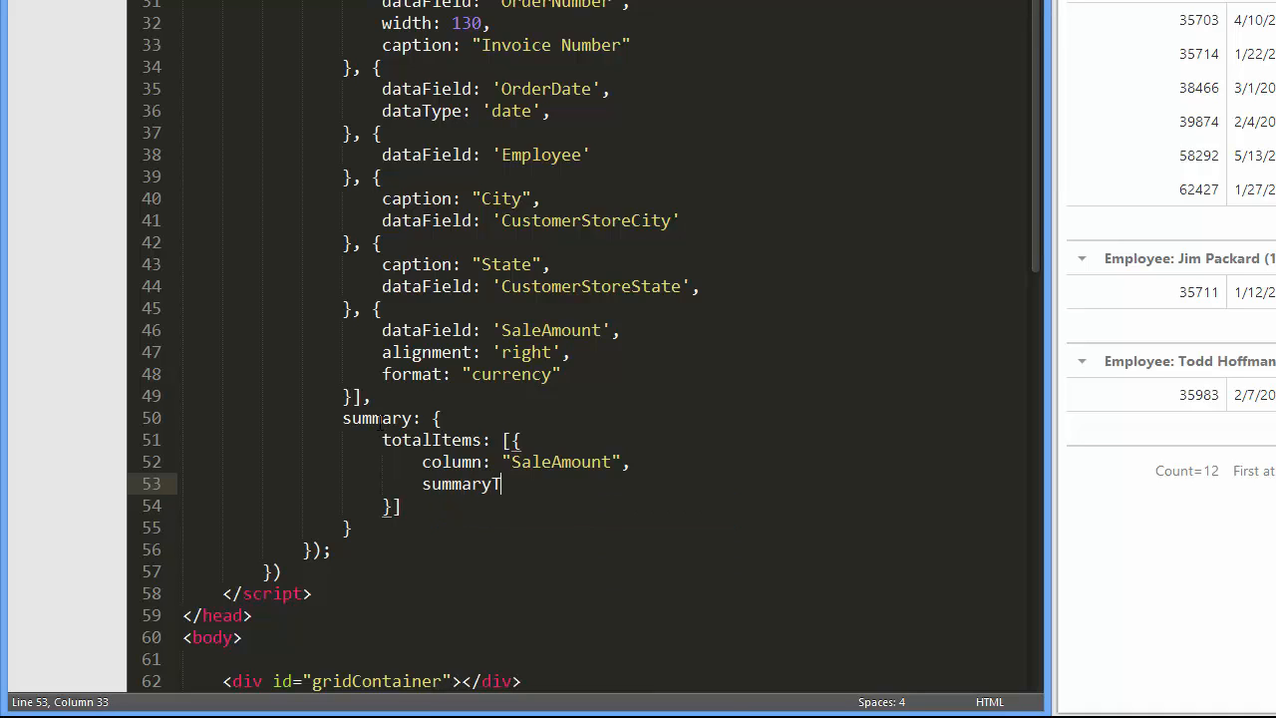
{"action": "type", "text": "ype:"}
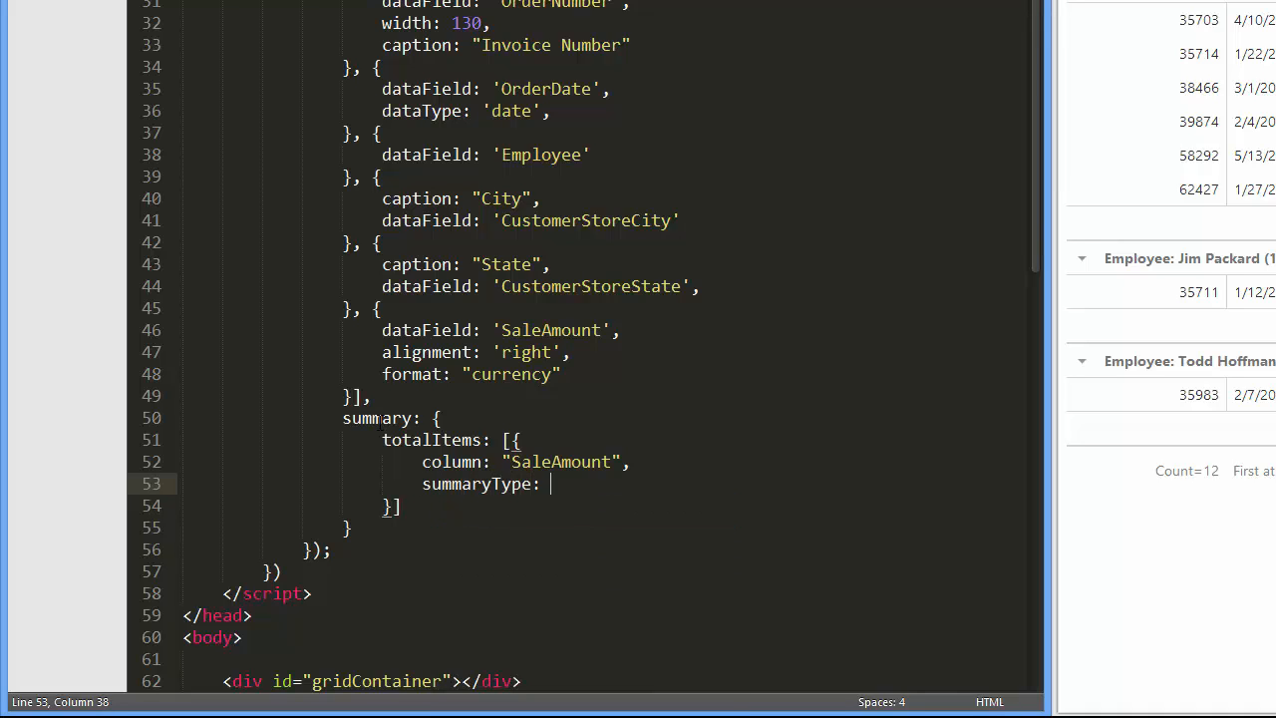
{"action": "type", "text": "\"su"}
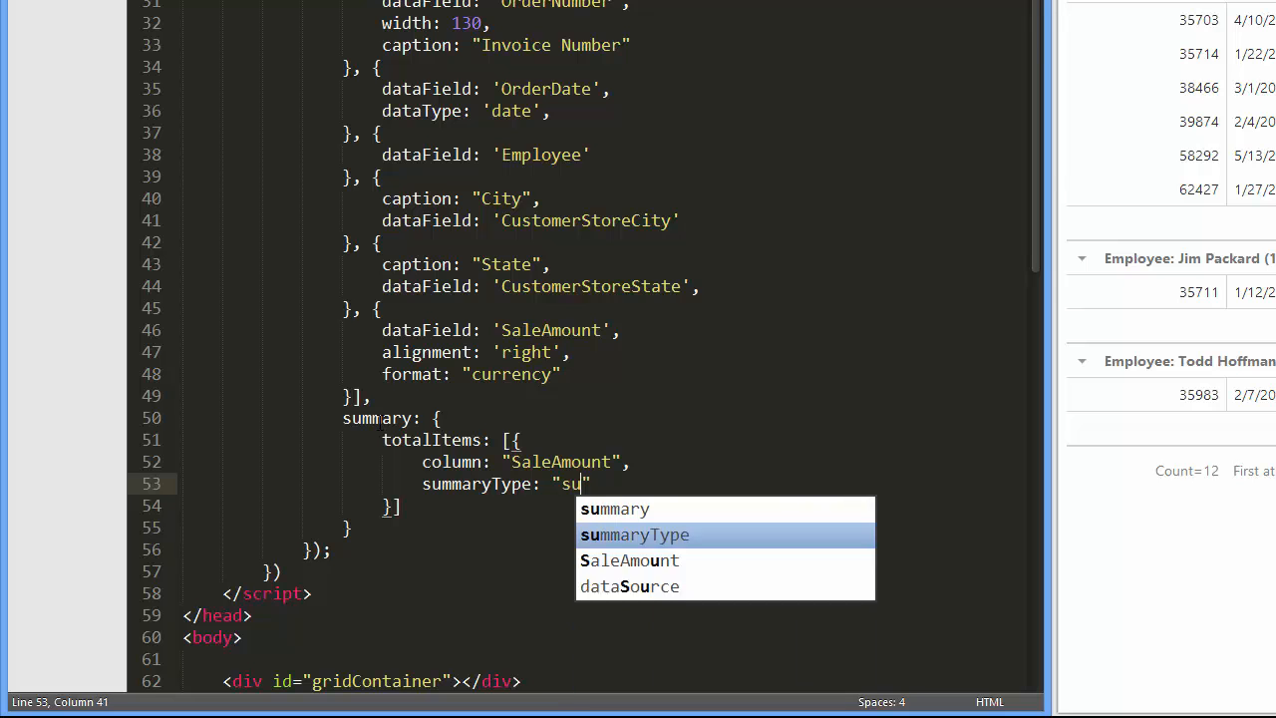
{"action": "type", "text": "m"}
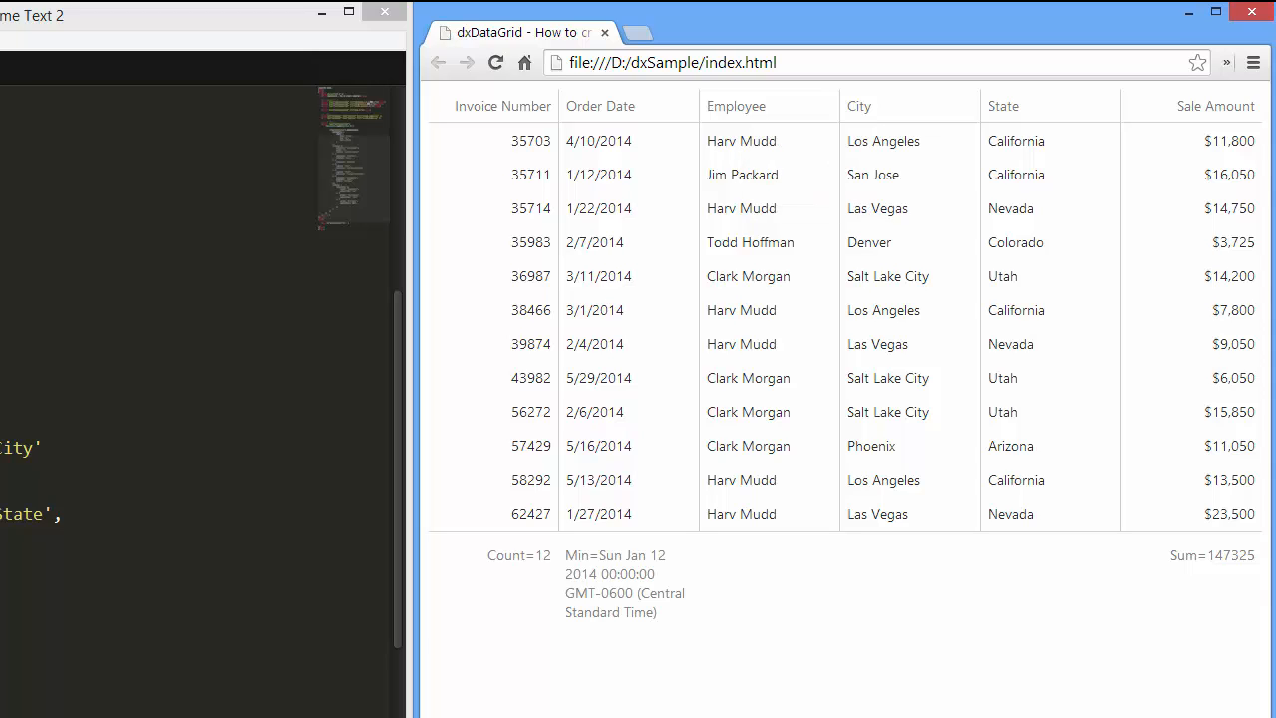
Select a span inside the earliest-order-date summary item in the source code.
{"action": "left_click_drag", "start_coordinate": [458, 555], "coordinate": [658, 611]}
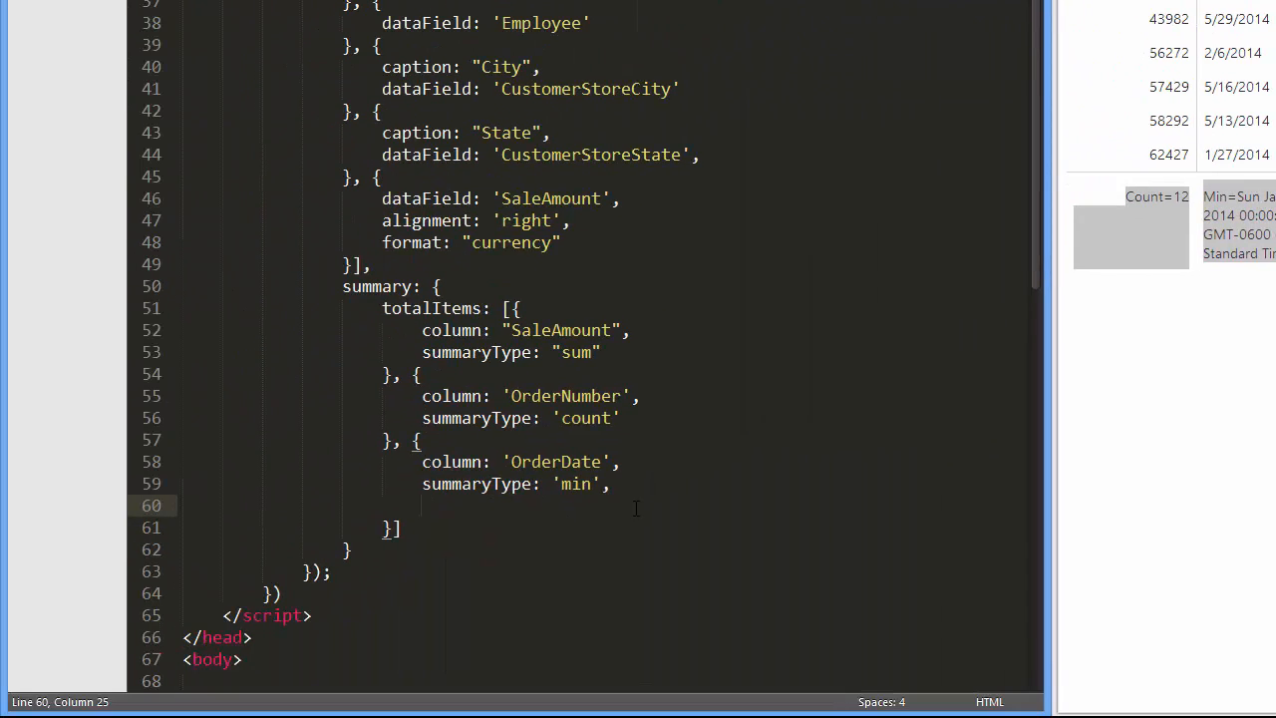
Add customizeText returning "First at " plus Globalize.format(data.value, "MMM dd, yyyy") to the OrderDate total.
{"action": "type", "text": "customizeText"}
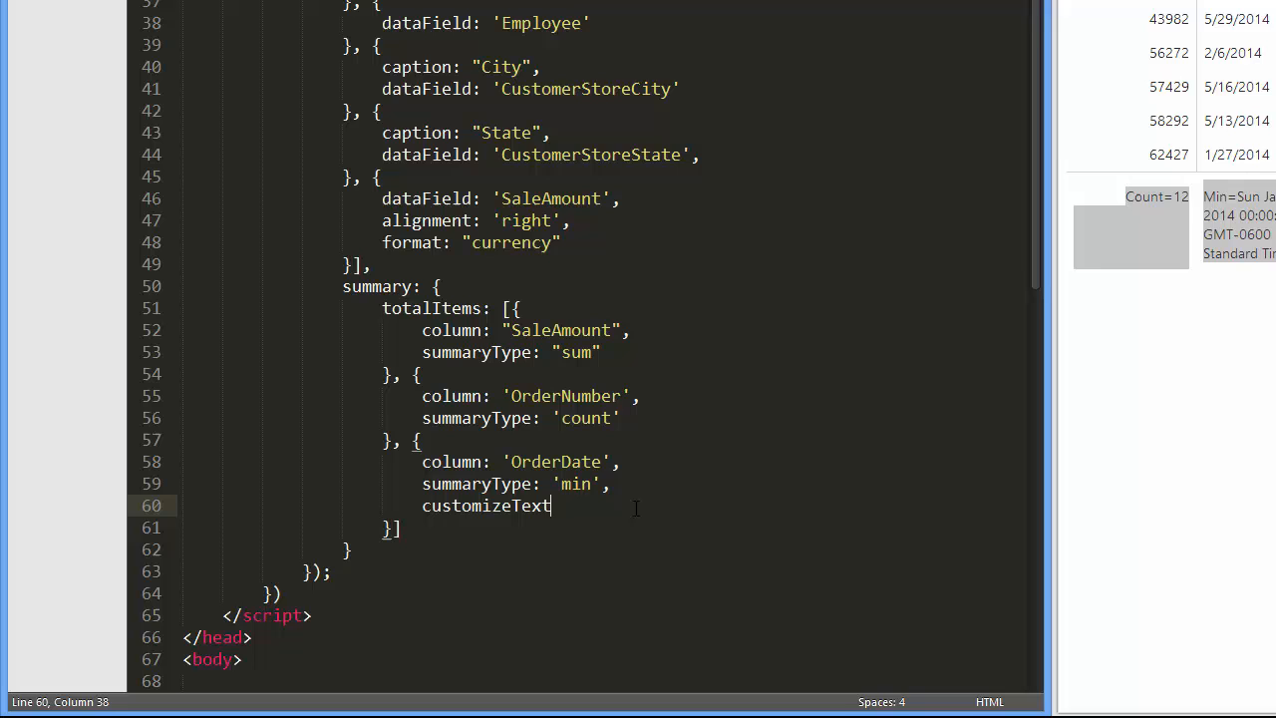
{"action": "type", "text": ": function (data) {"}
{"action": "type", "text": "return \"First at \" +"}
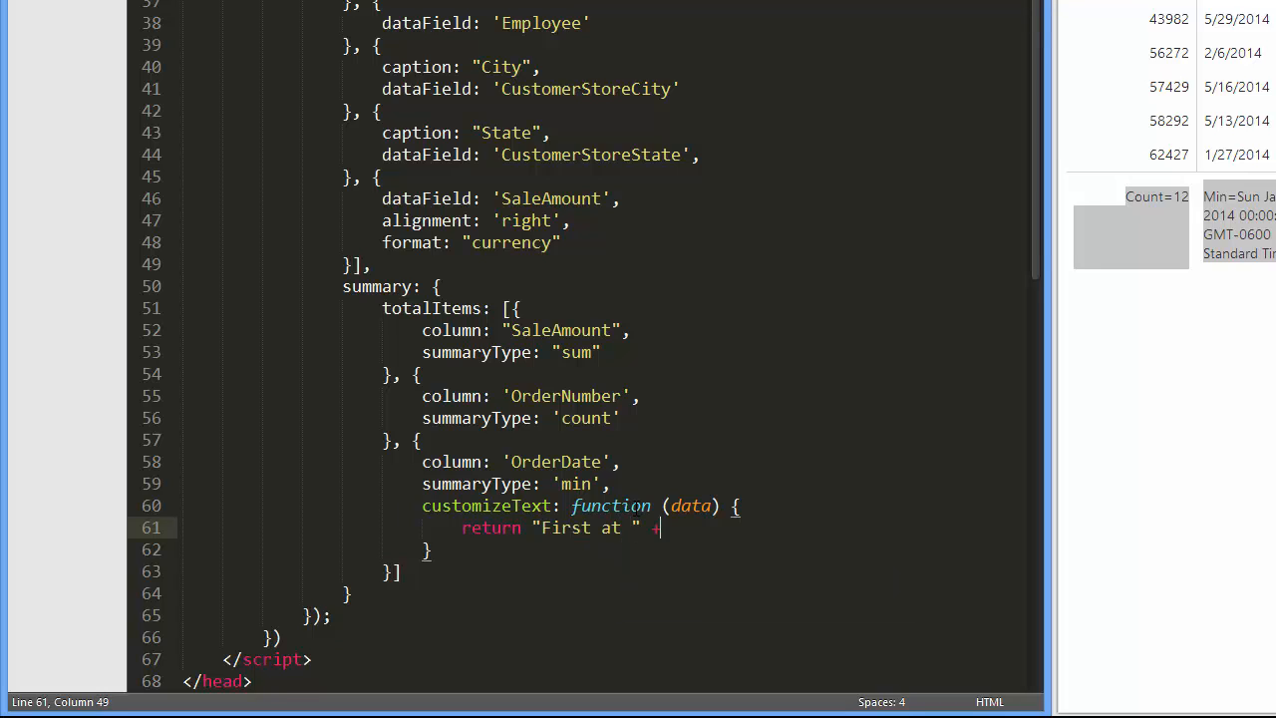
{"action": "type", "text": "Globalize.for"}
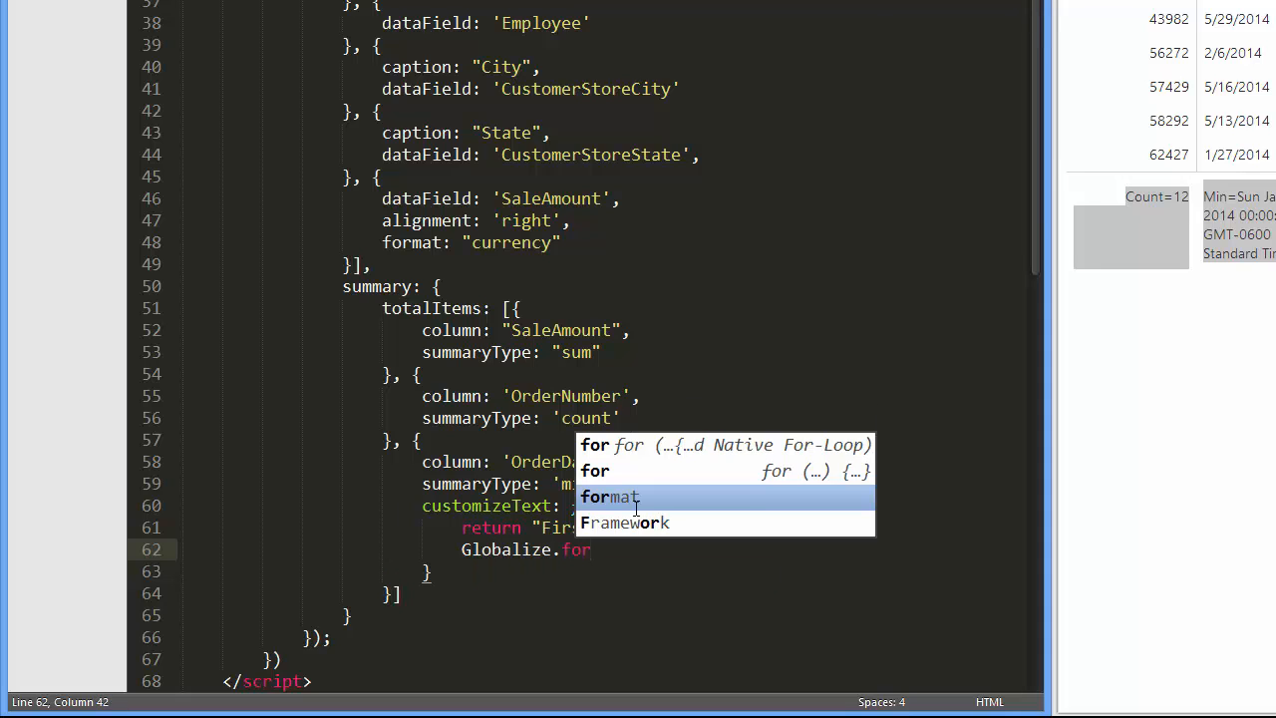
{"action": "type", "text": "data.value, \""}
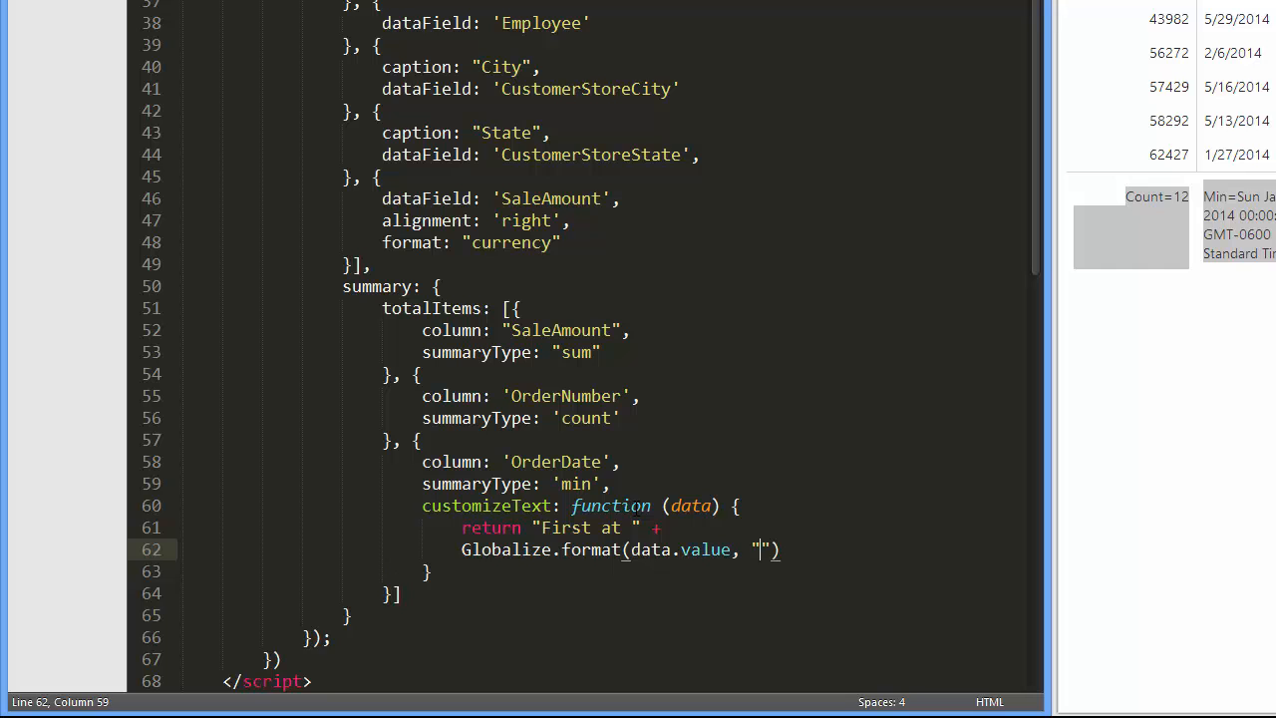
{"action": "type", "text": "MMM dd, yyyy"}
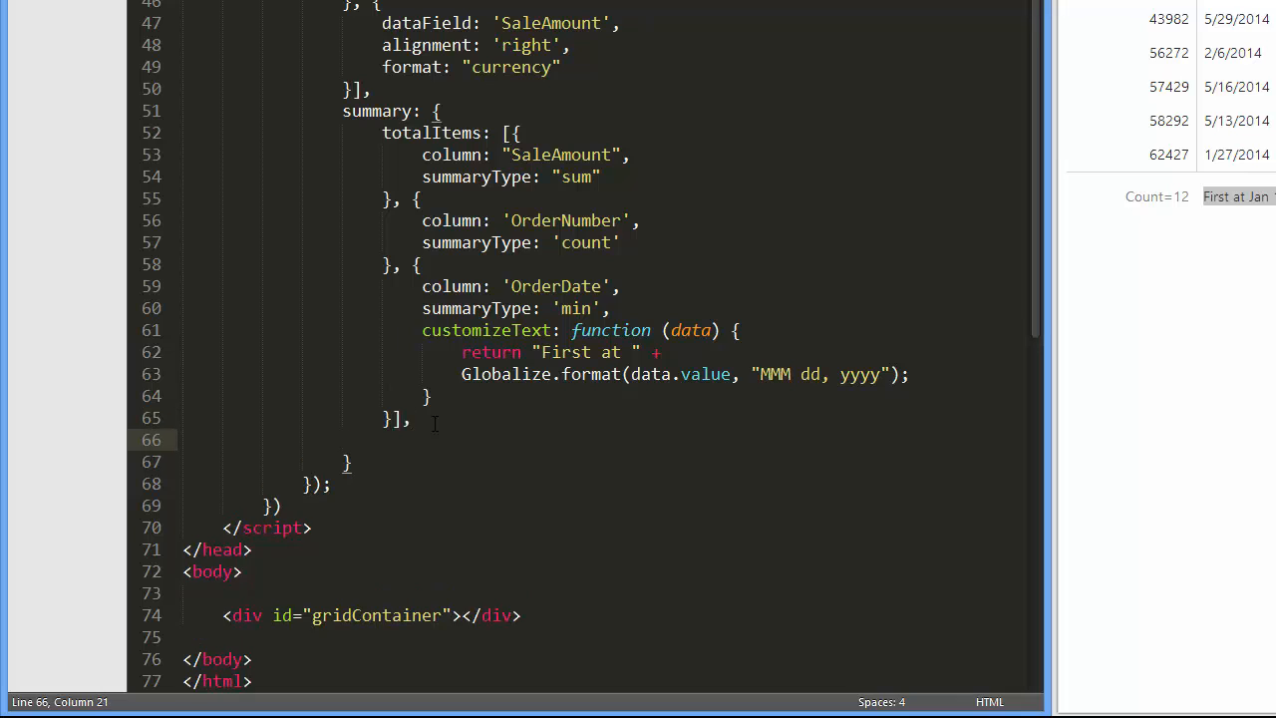
Add a groupItems array with an OrderNumber item of summaryType "count".
{"action": "type", "text": "groupItems"}
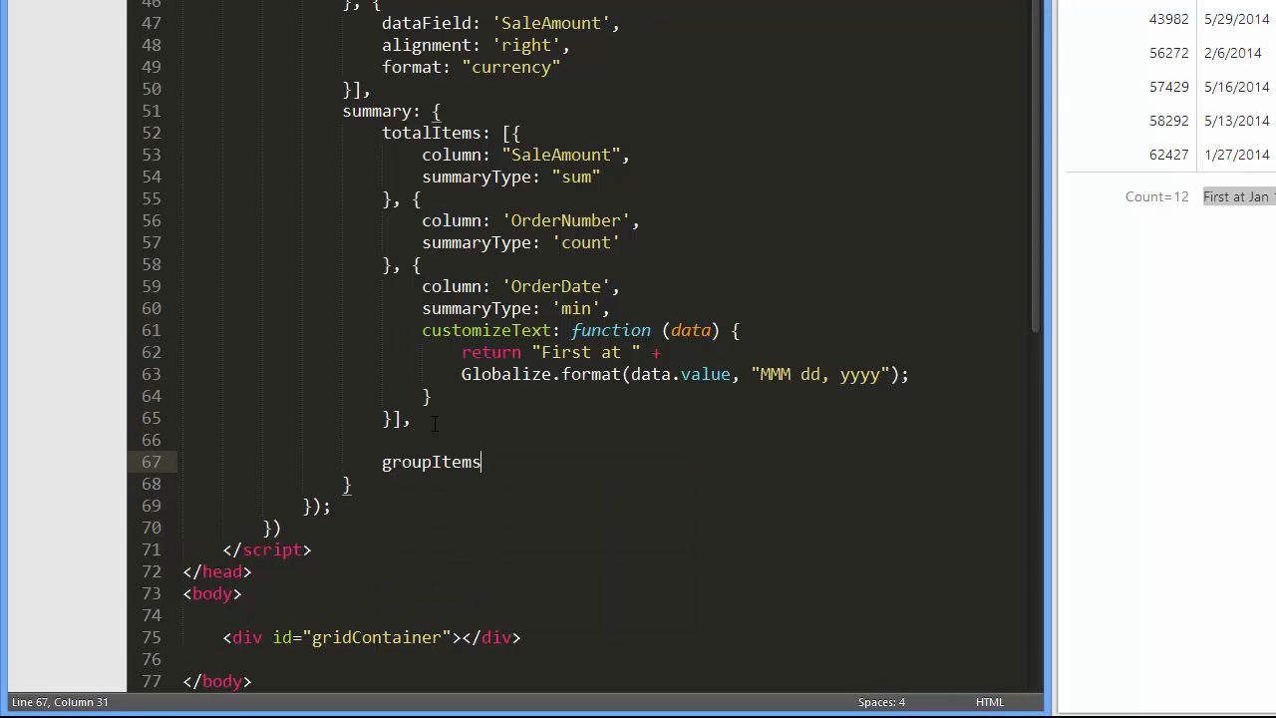
{"action": "type", "text": ": []"}
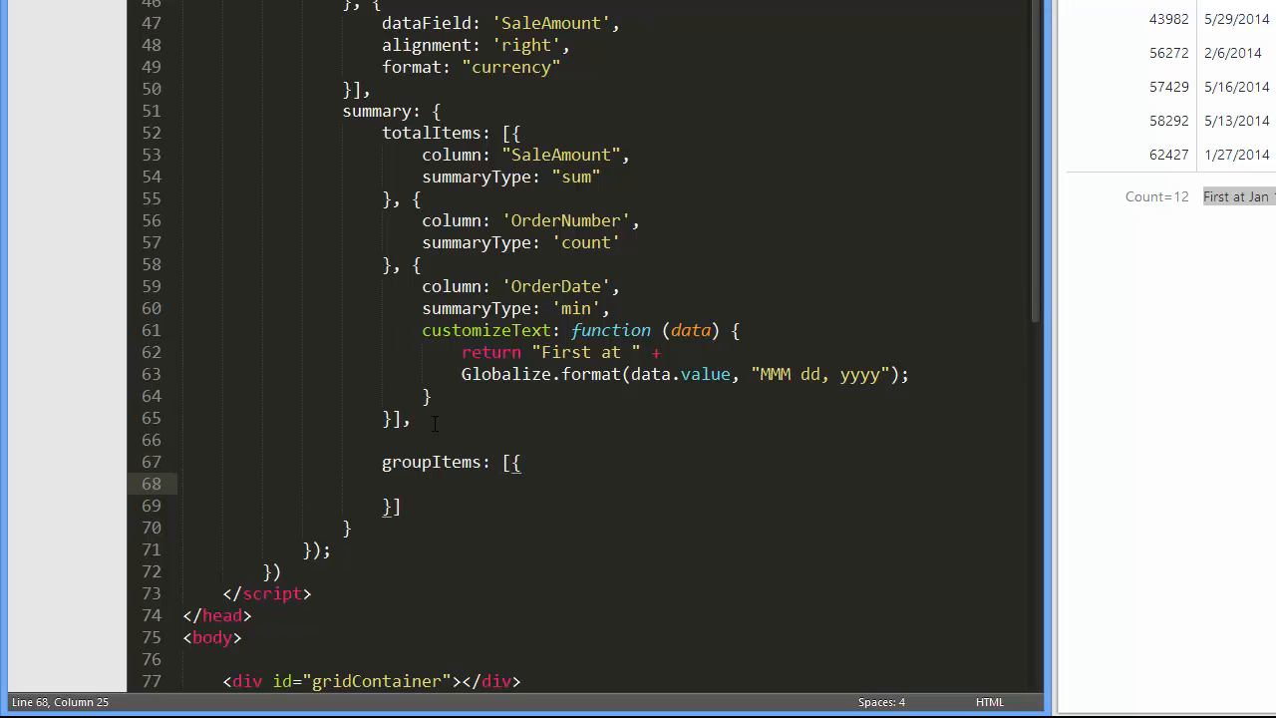
{"action": "type", "text": "column:"}
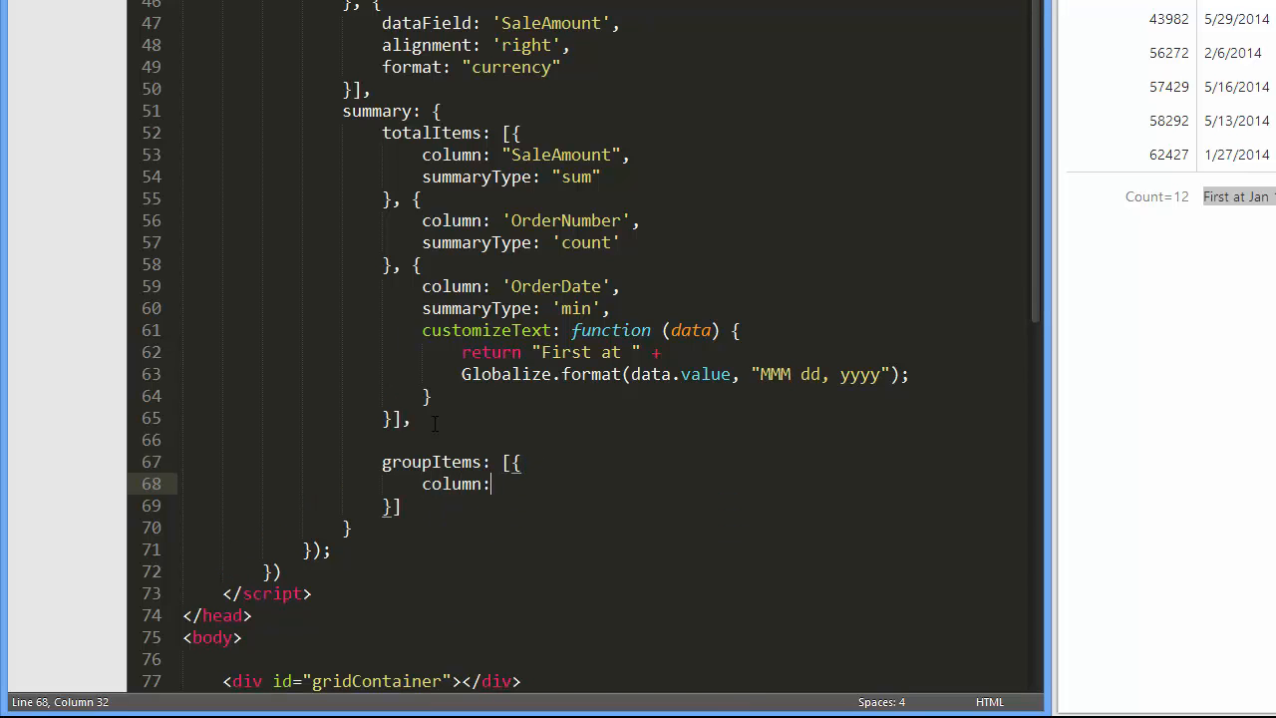
{"action": "type", "text": "\"ord\""}
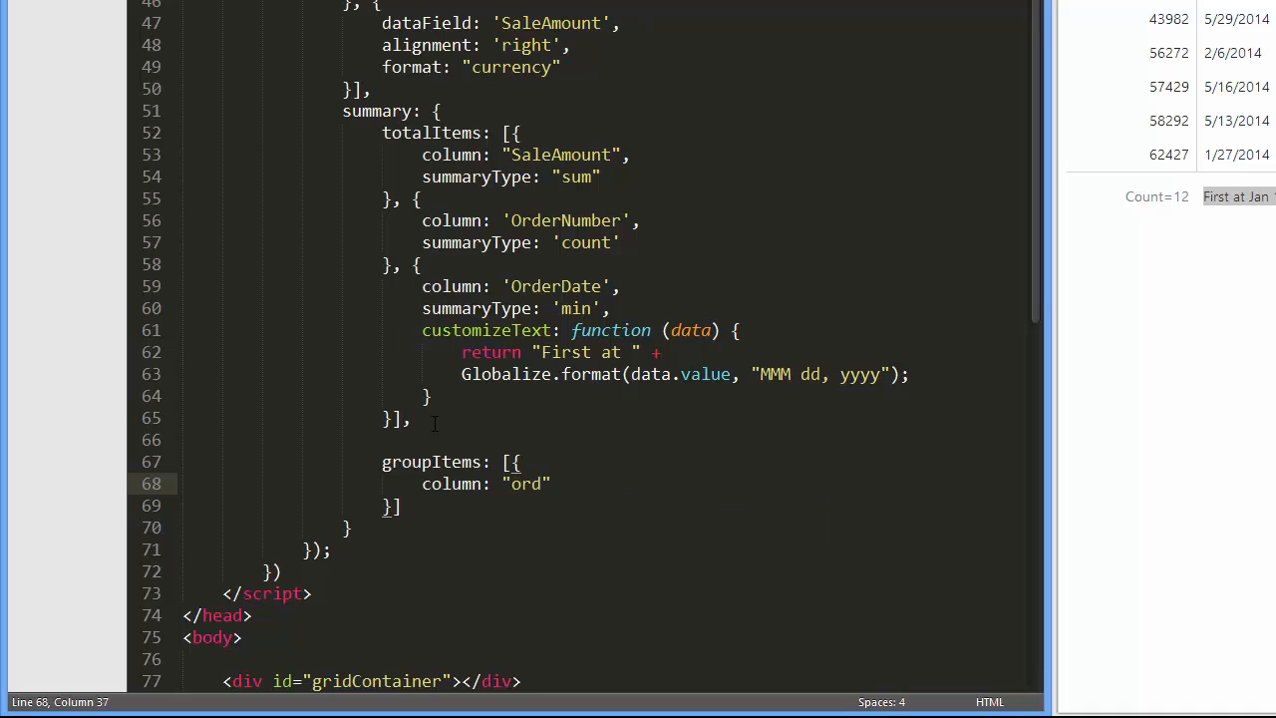
{"action": "type", "text": "summaryType:"}
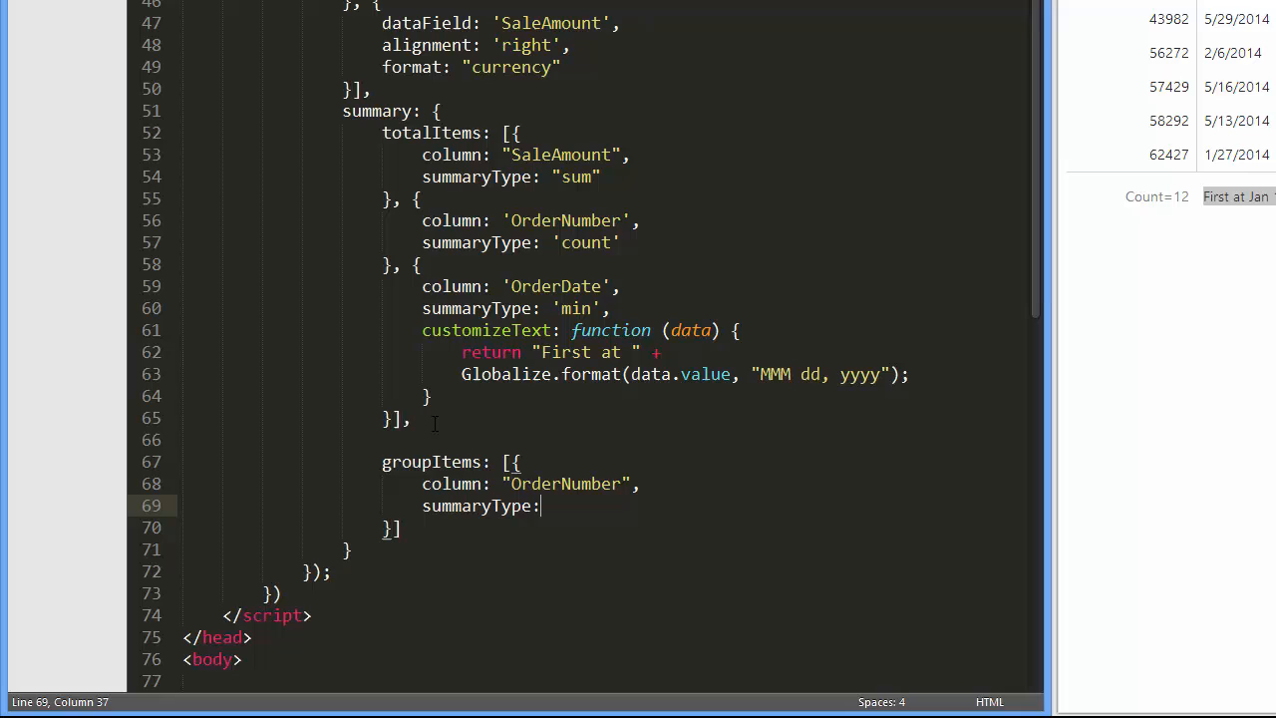
{"action": "type", "text": "\""}
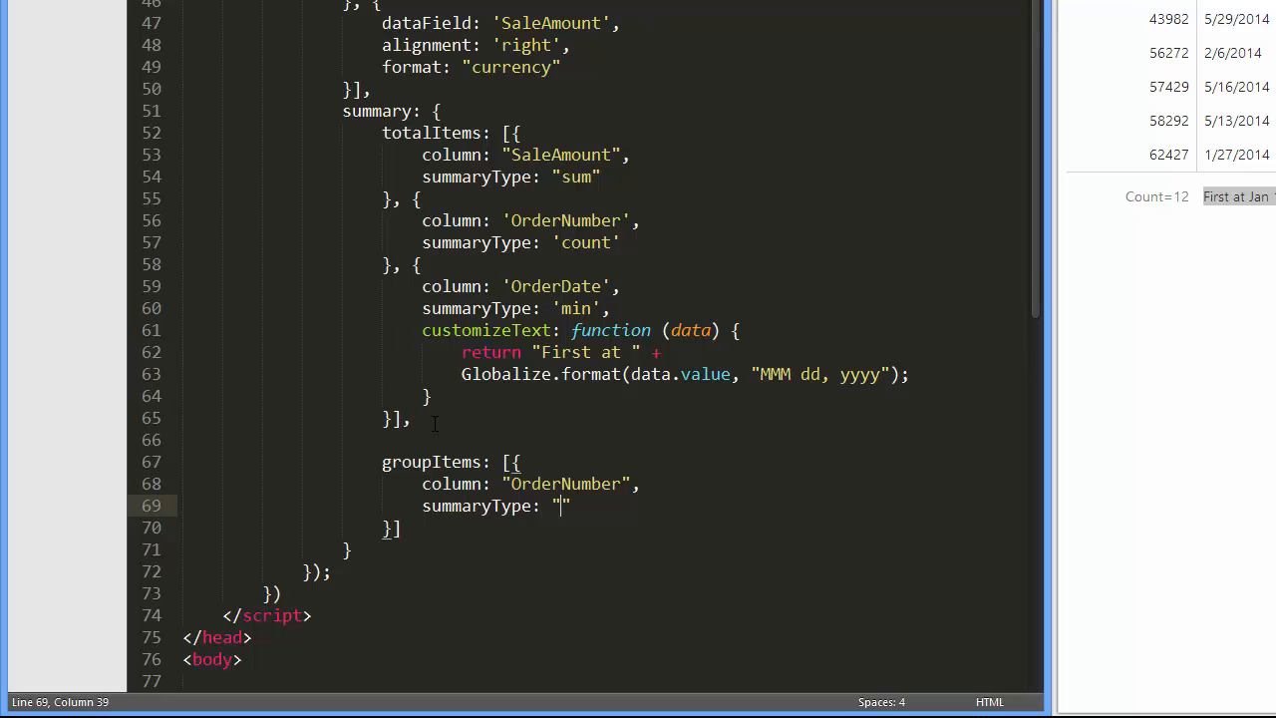
{"action": "type", "text": "count"}
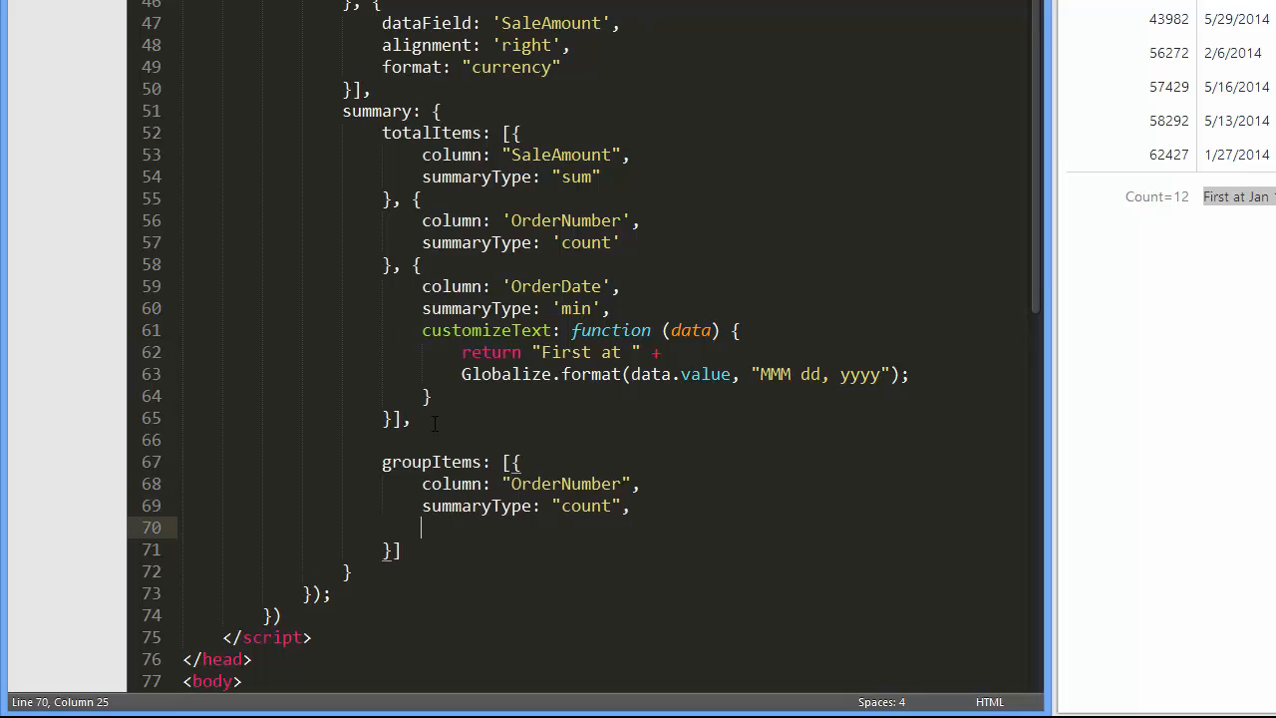
Give the OrderNumber group count a displayFormat of "{0} orders".
{"action": "type", "text": "displayFormat:"}
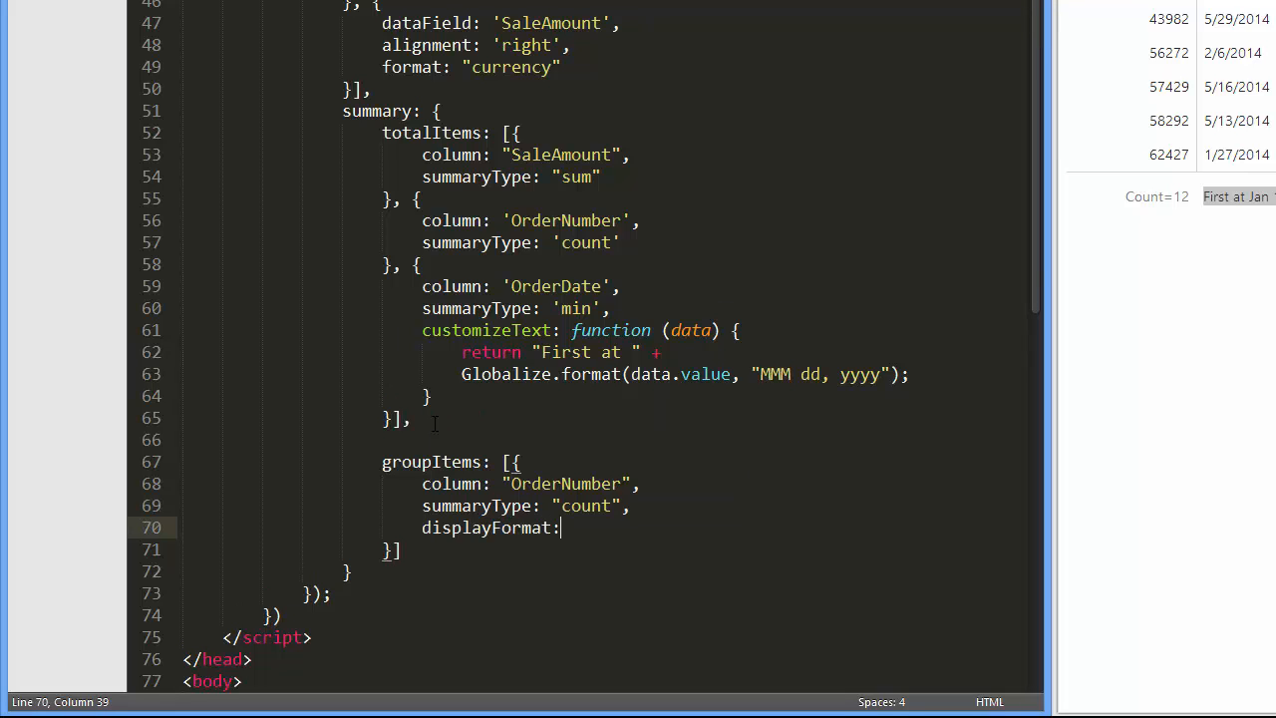
{"action": "type", "text": "\"\""}
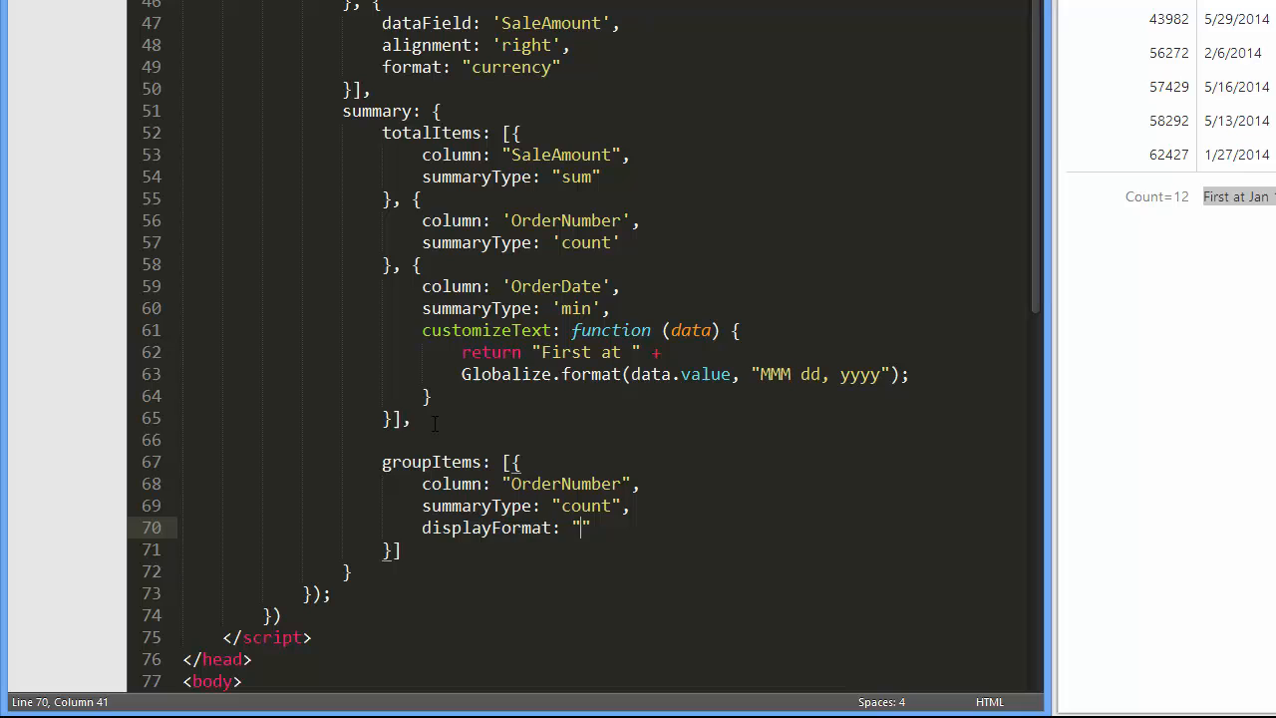
{"action": "type", "text": "{0} order"}
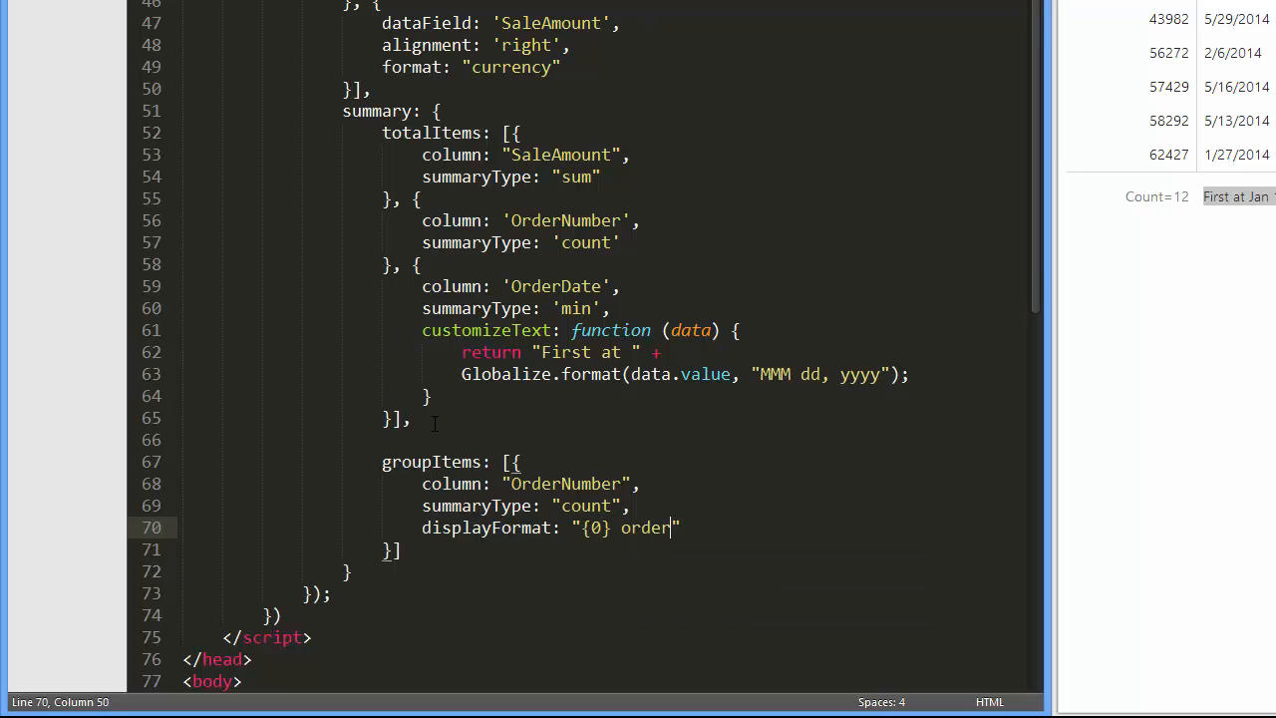
{"action": "type", "text": "s"}
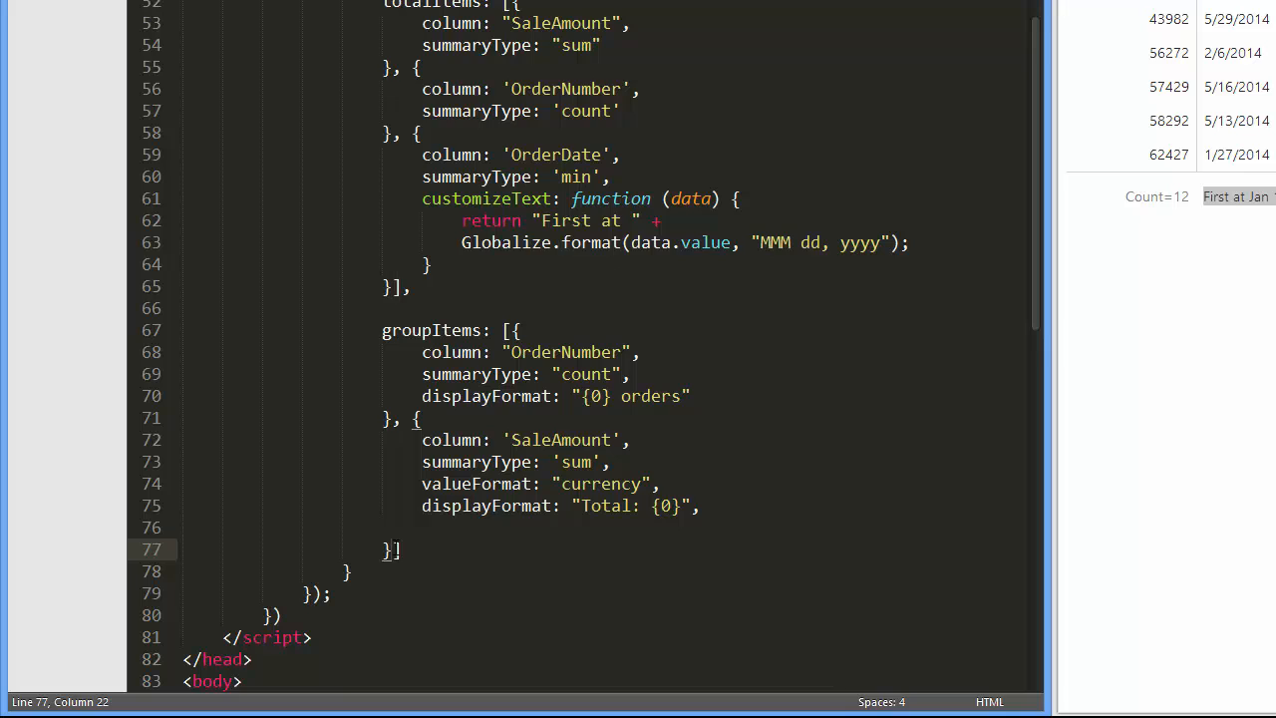
Bring up Chrome showing each employee group row with its order count and sales total.
{"action": "double_click", "coordinate": [576, 462]}
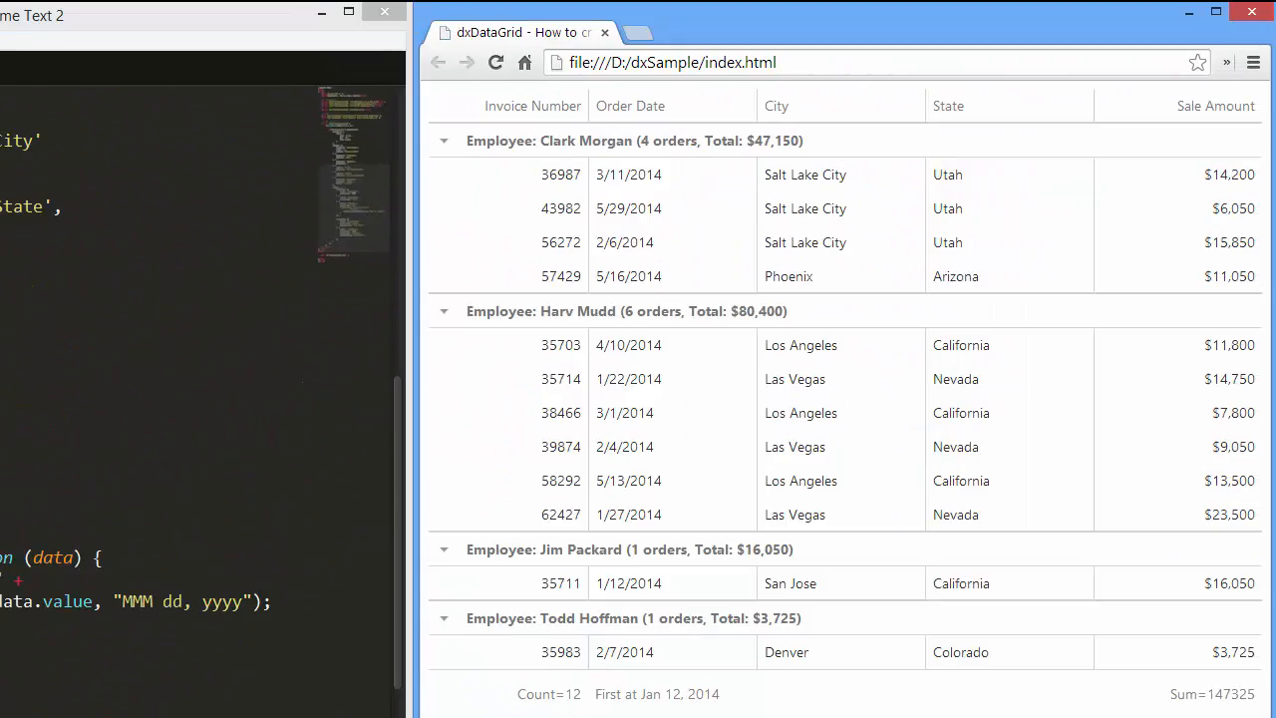
{"action": "mouse_move", "coordinate": [741, 442]}
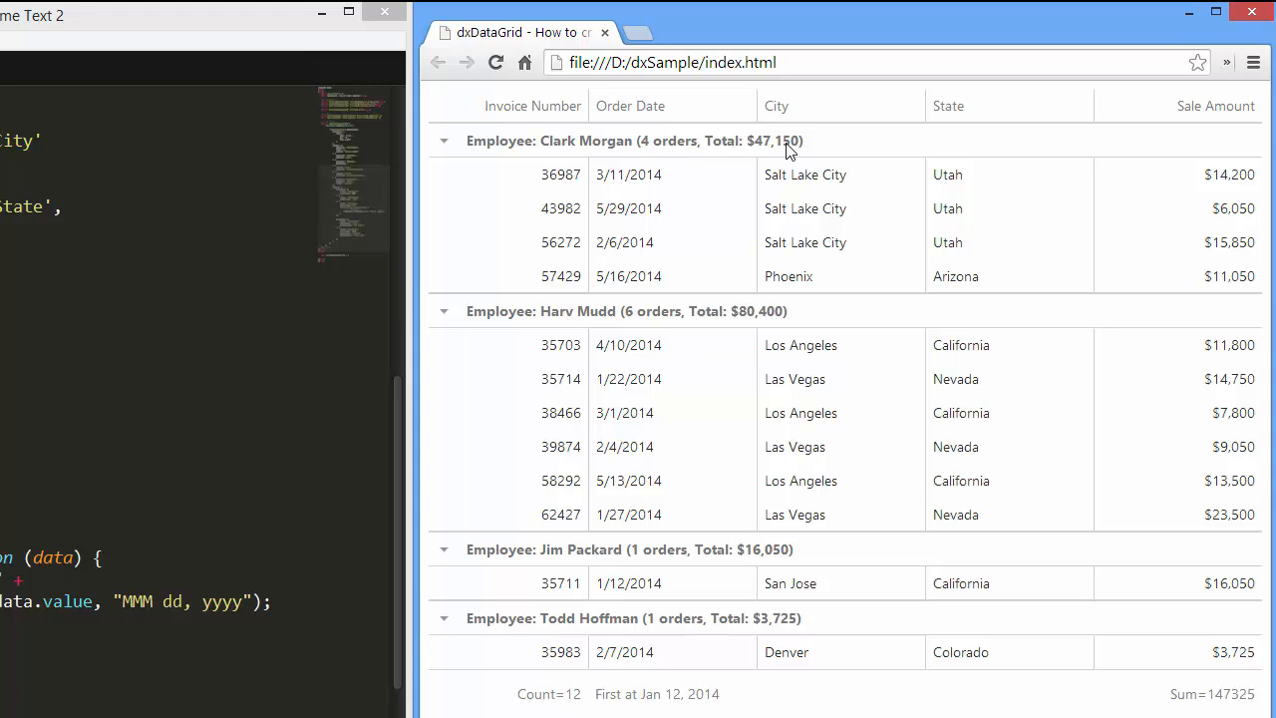
Add showInGroupFooter: true to the SaleAmount group summary item.
{"action": "type", "text": "sho"}
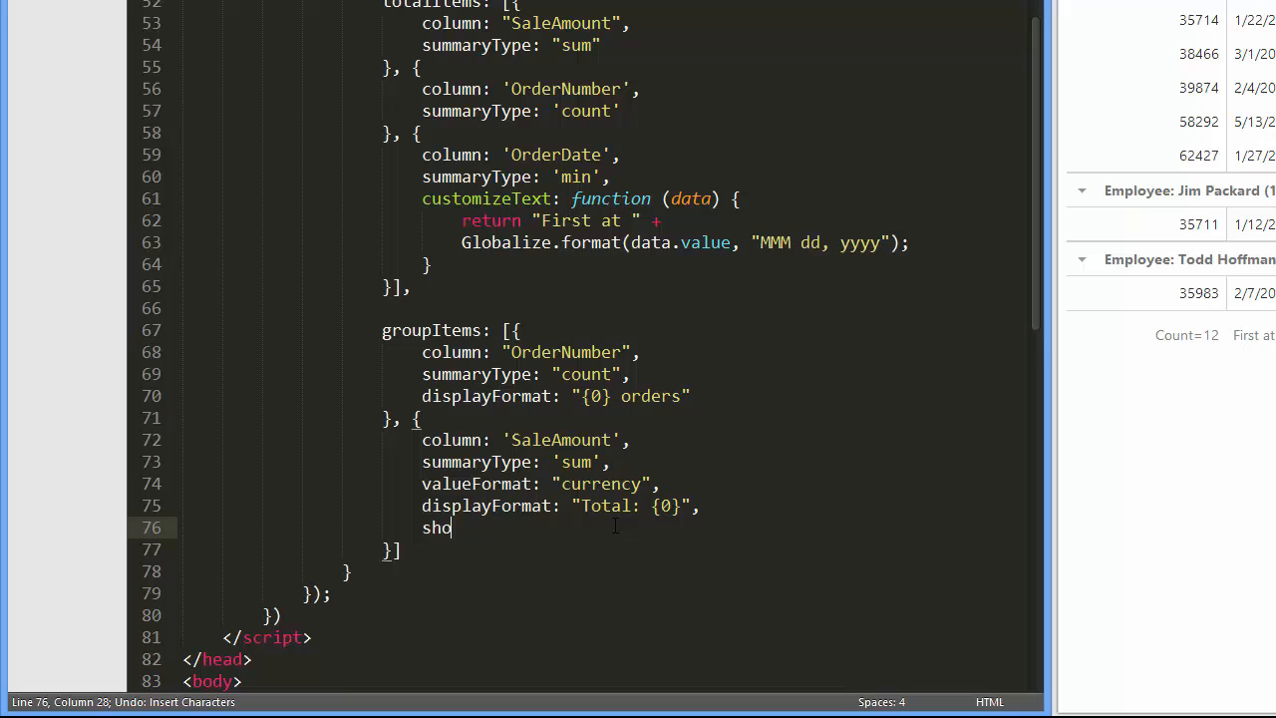
{"action": "type", "text": "wInGr"}
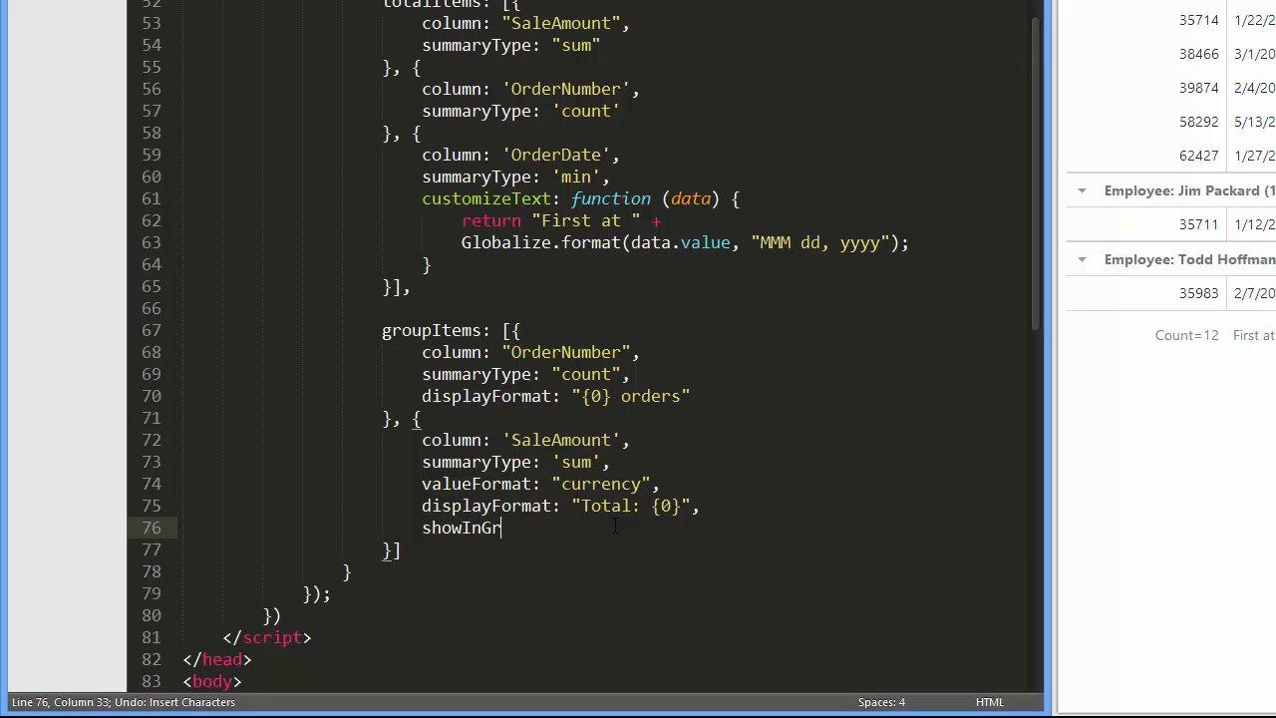
{"action": "type", "text": "oupFoote"}
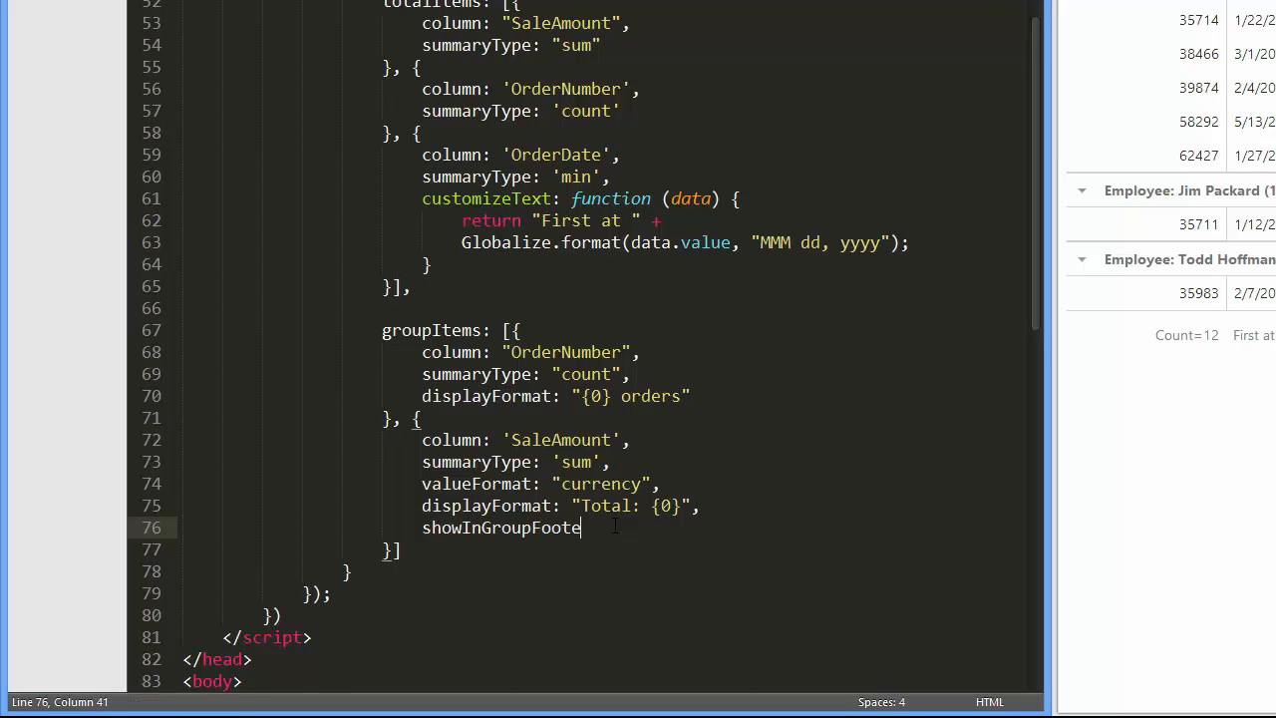
{"action": "type", "text": "r: tru"}
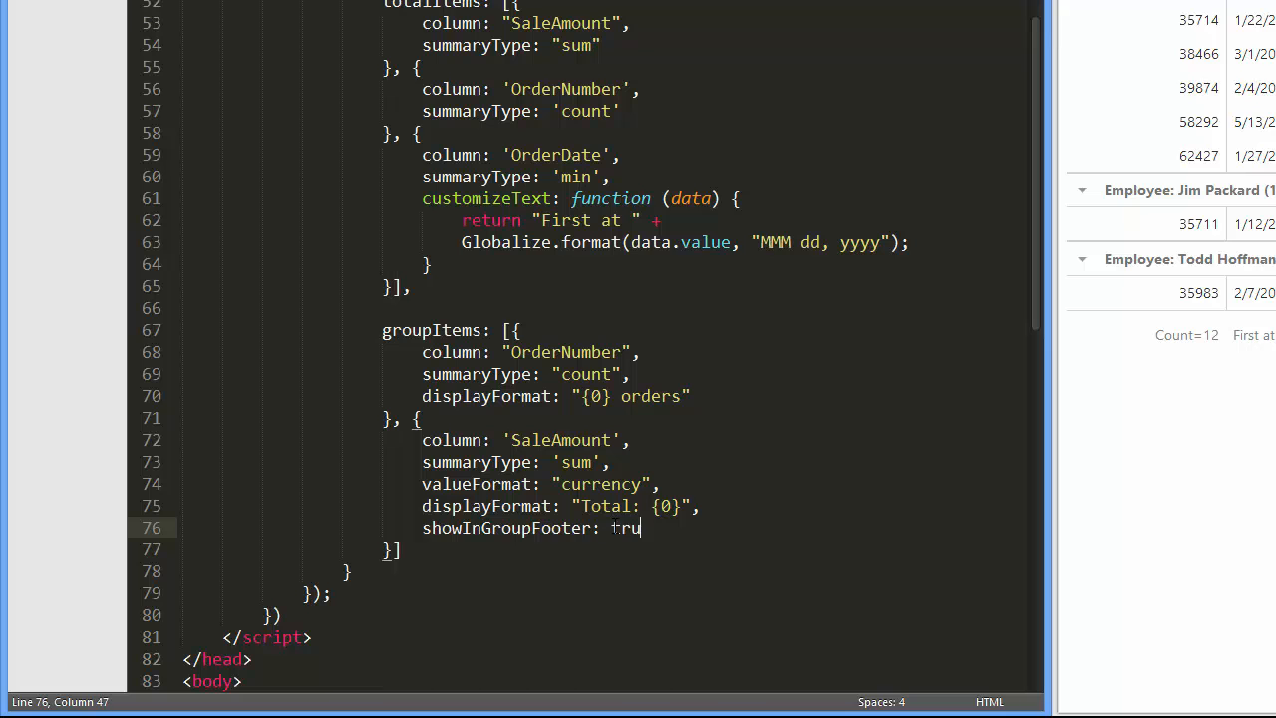
{"action": "type", "text": "e"}
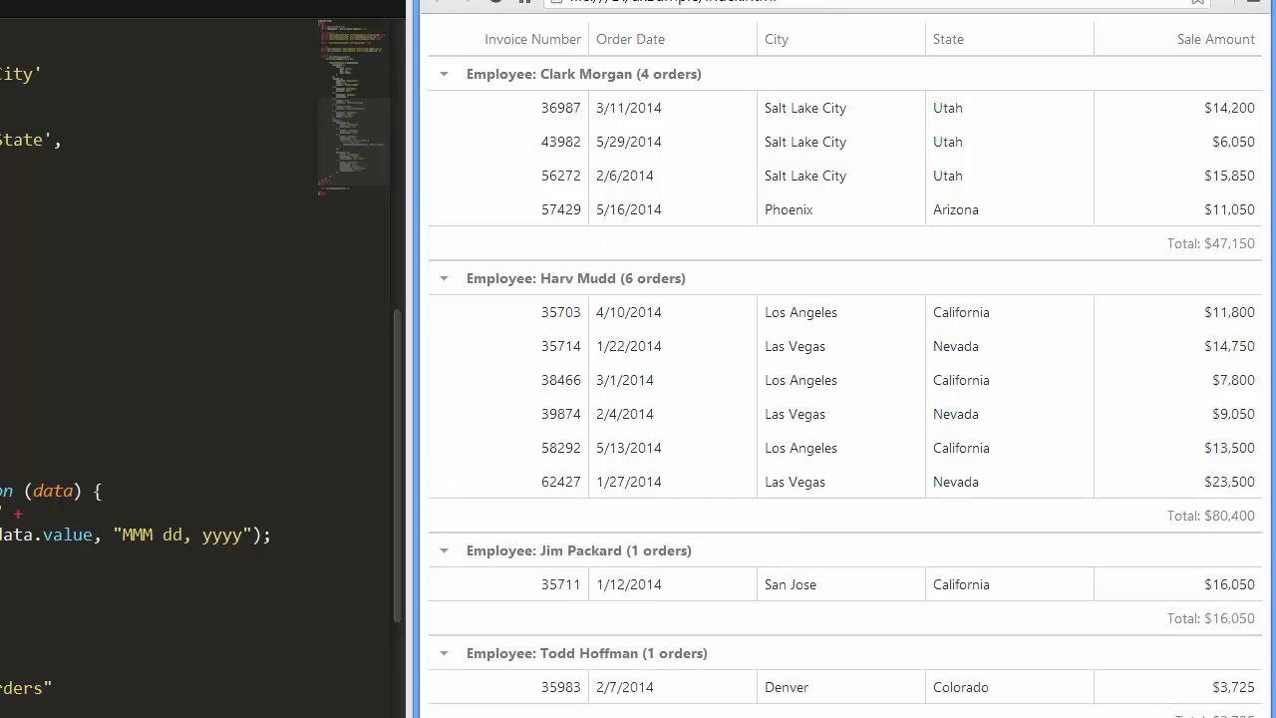
{"action": "mouse_move", "coordinate": [618, 677]}
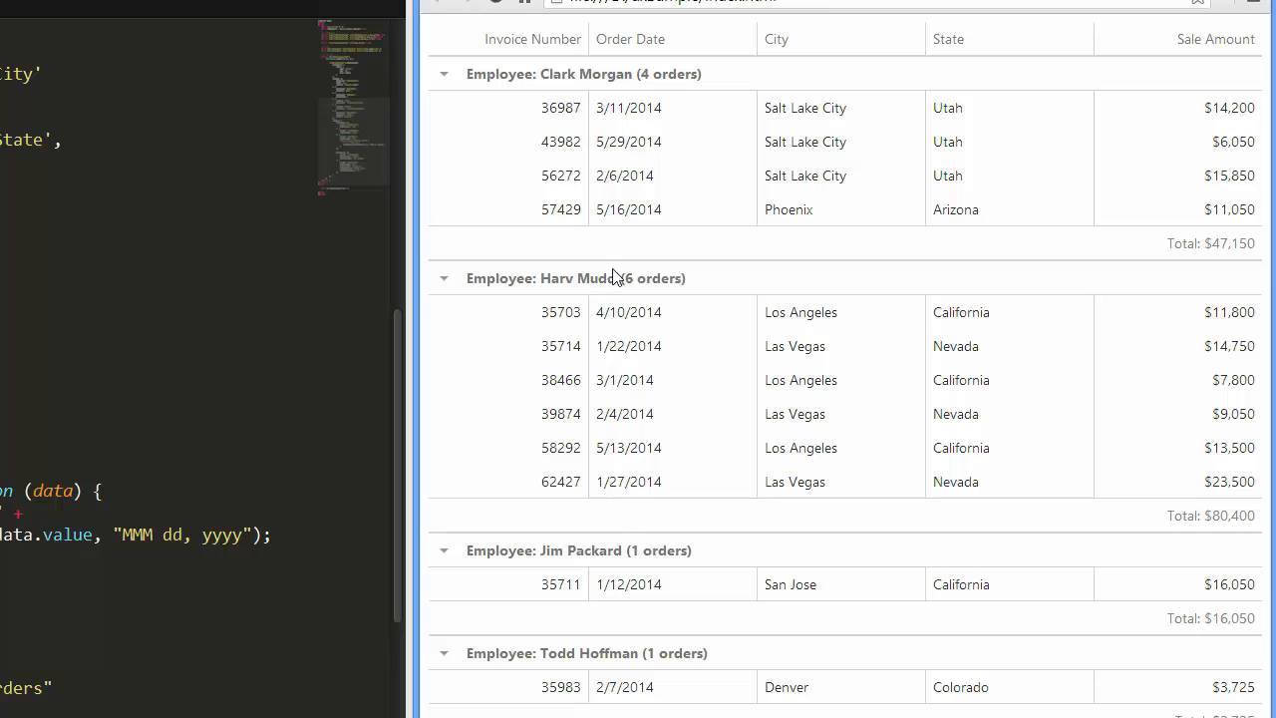
{"action": "mouse_move", "coordinate": [681, 112]}
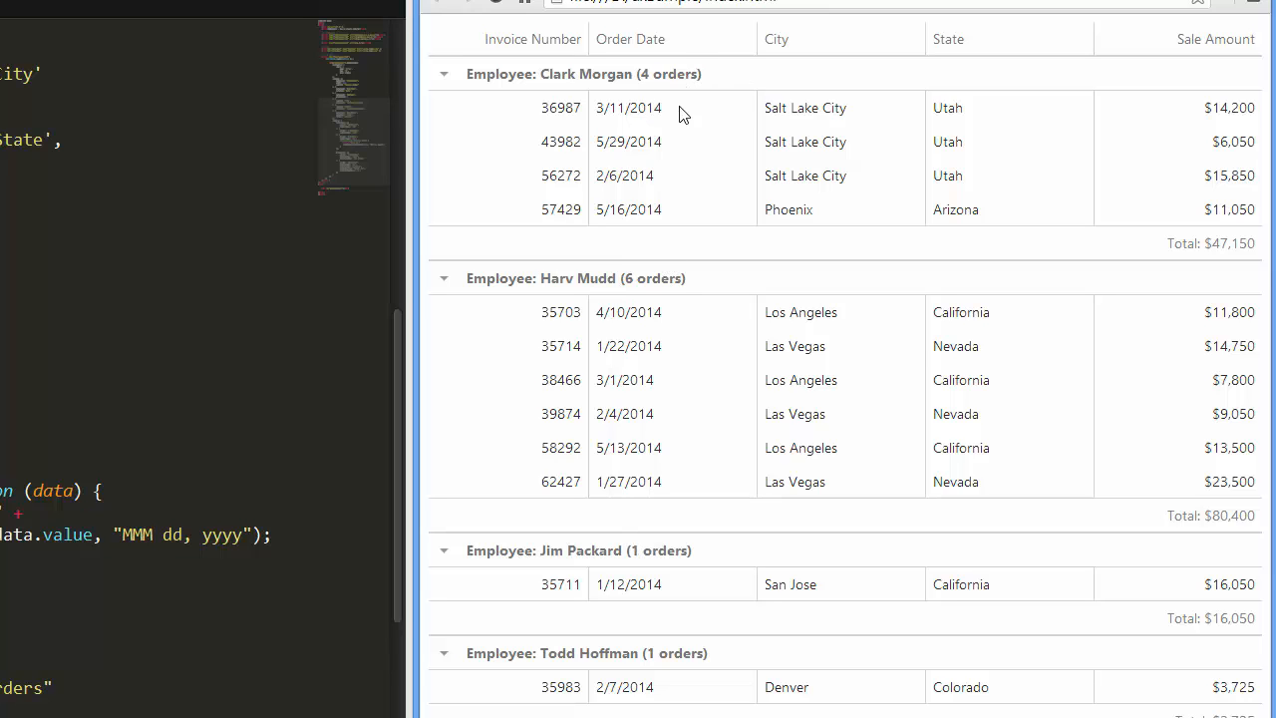
{"action": "mouse_move", "coordinate": [1212, 528]}
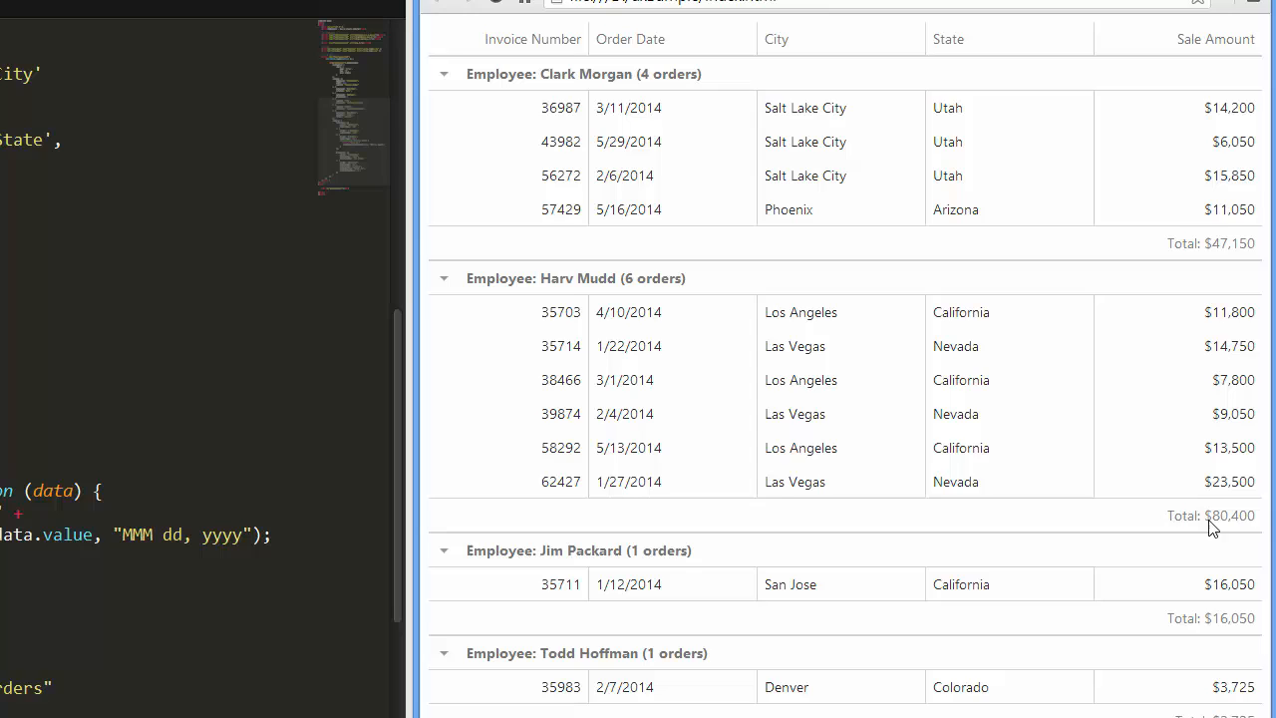
Scroll the grid down to see per-employee footers above the Count=12, First at, Sum=147325 totals.
{"action": "scroll", "scroll_direction": "down", "scroll_amount": 3}
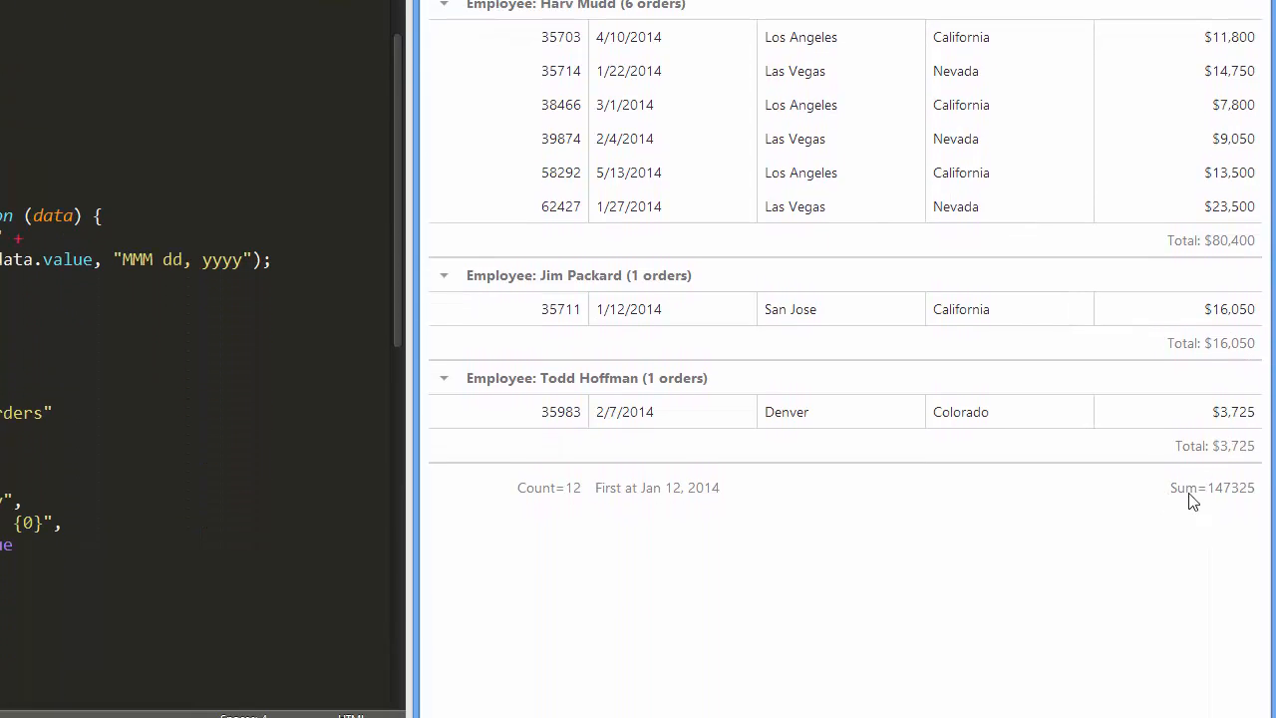
{"action": "mouse_move", "coordinate": [690, 498]}
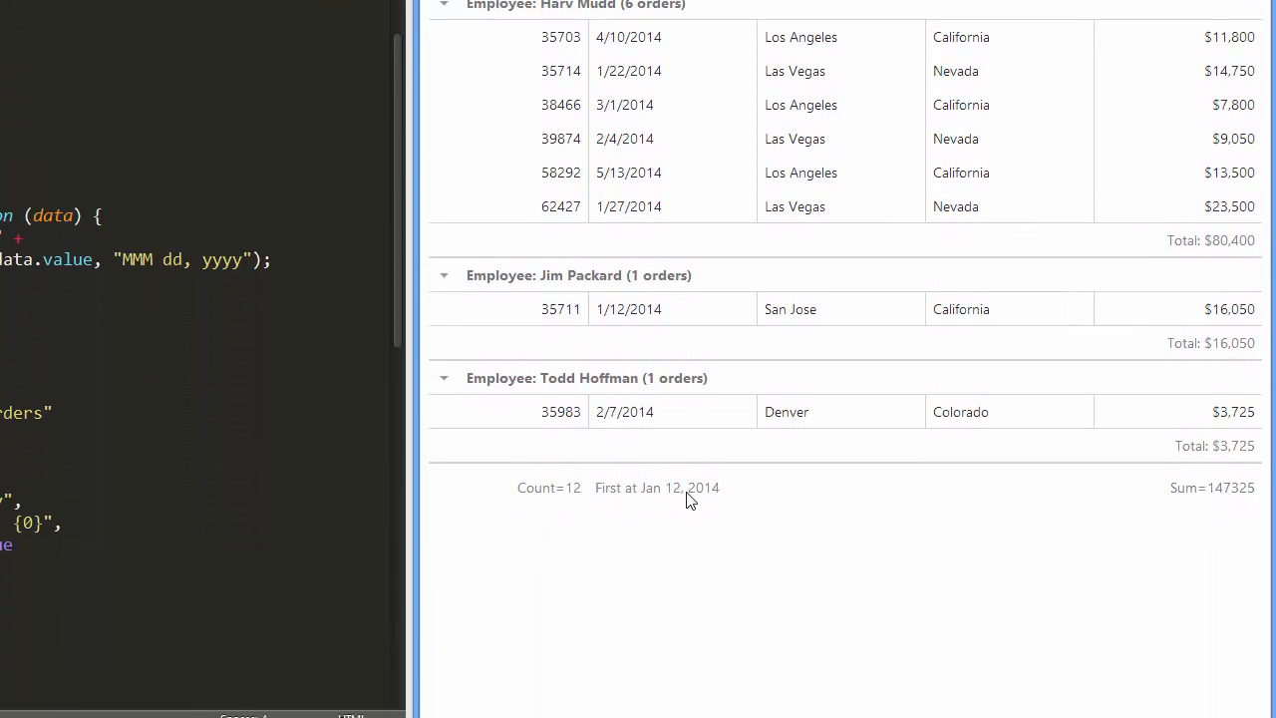